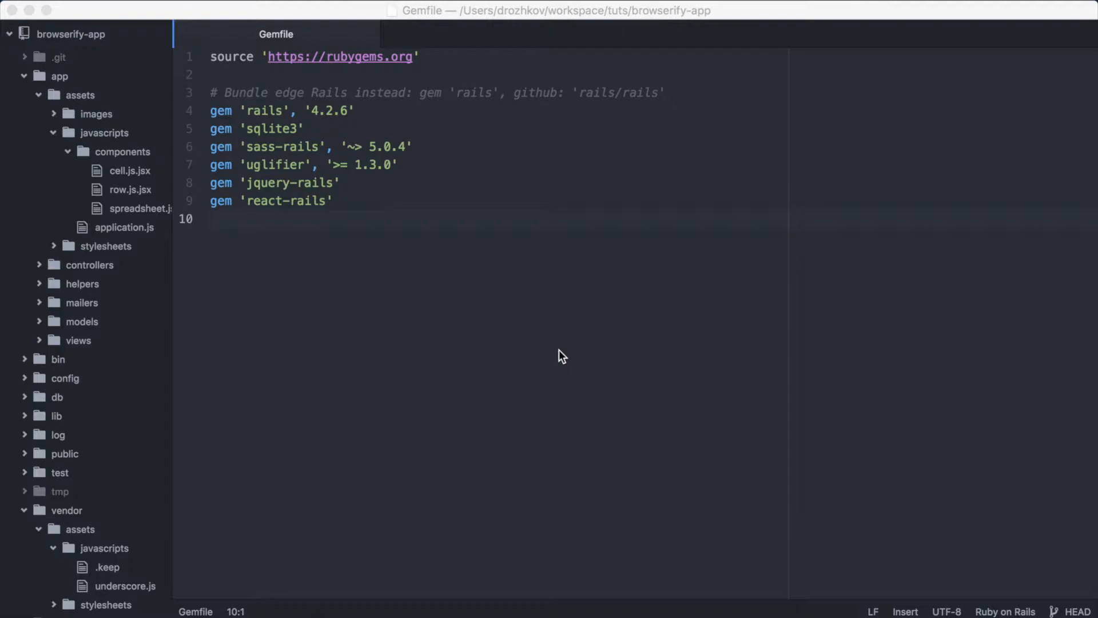
{"action": "mouse_move", "coordinate": [130, 216]}
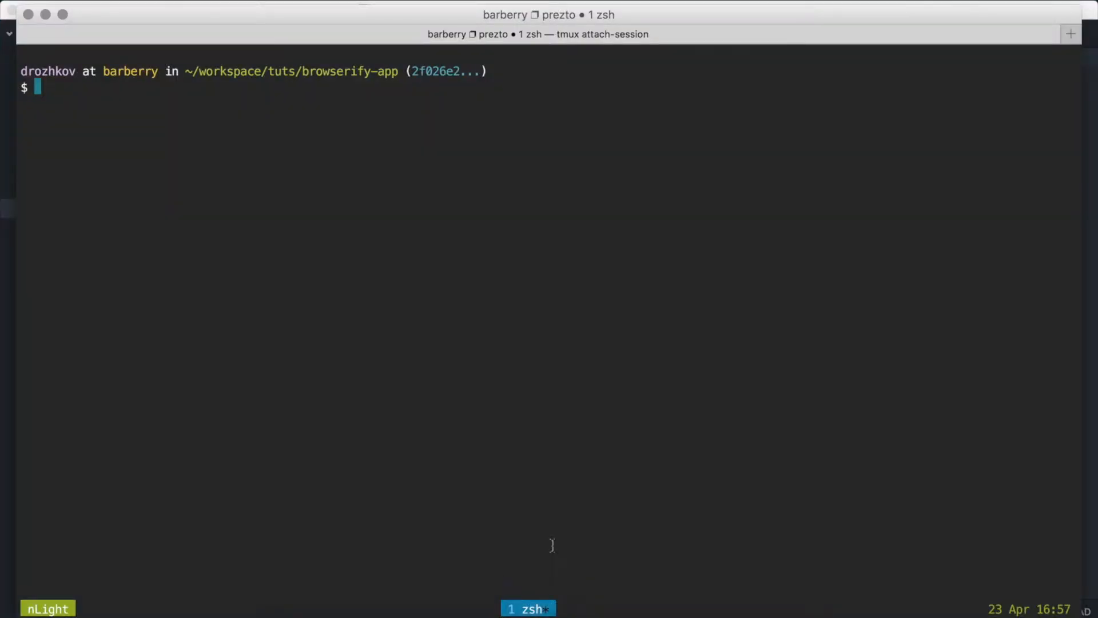
- Start the server with rails s and type asdf and 123 into second-row spreadsheet cells
{"action": "type", "text": "rails s"}
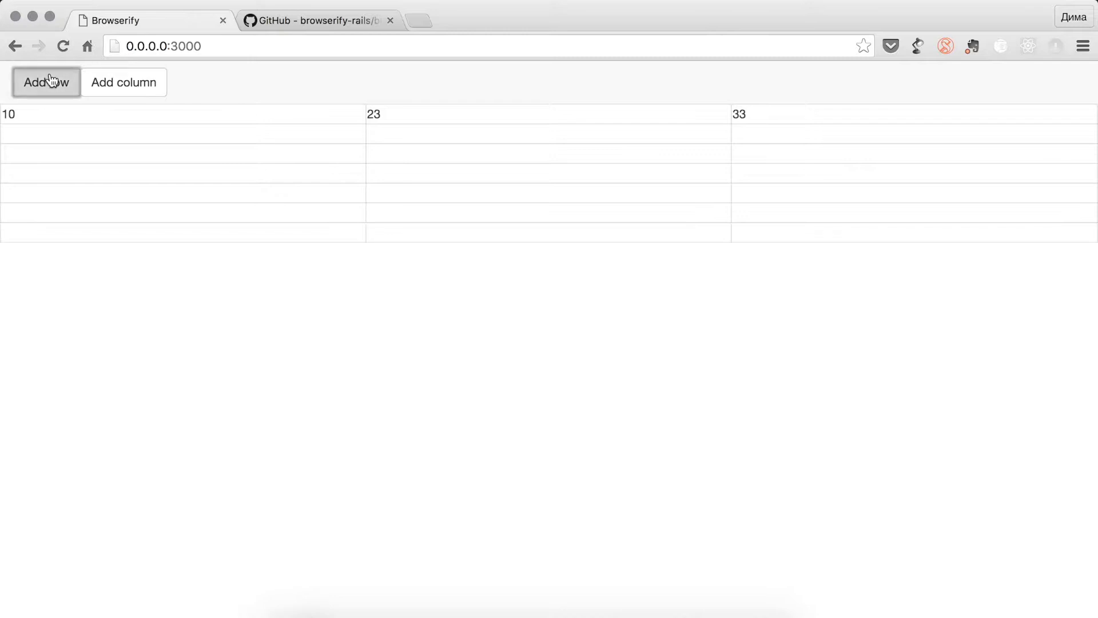
{"action": "left_click", "coordinate": [46, 82]}
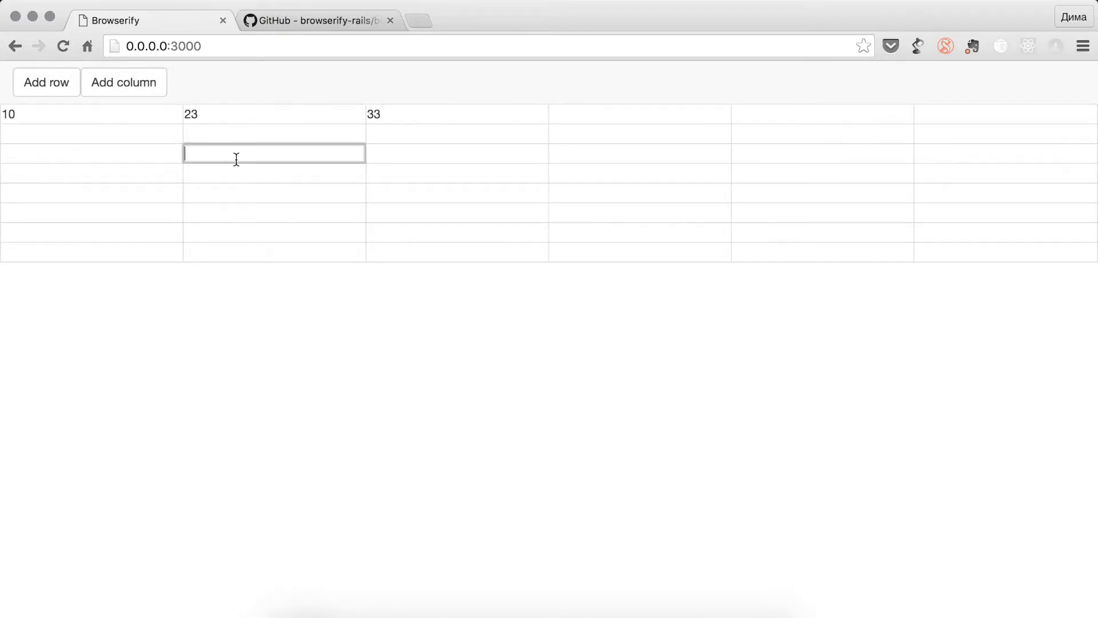
{"action": "type", "text": "asdf"}
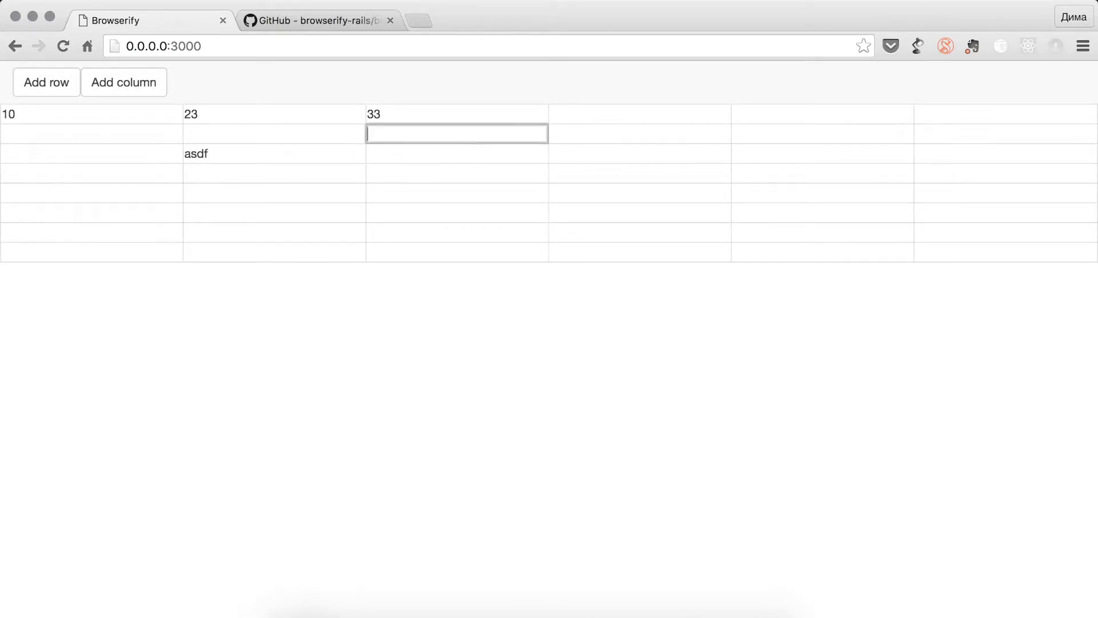
{"action": "type", "text": "123"}
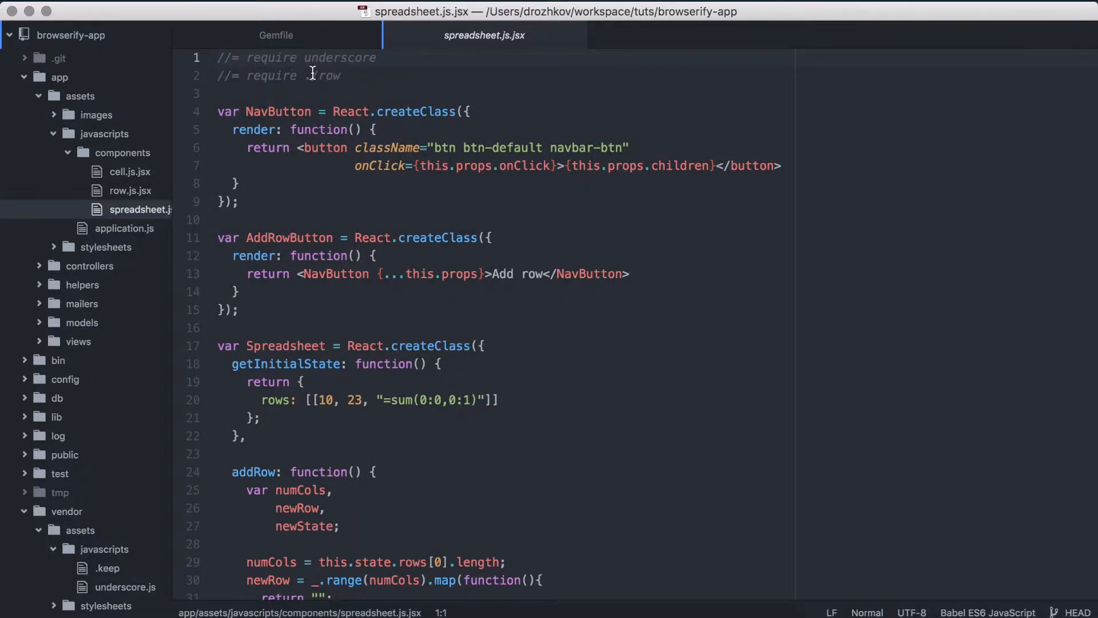
- Change the row require to './row', review row, cell and Underscore, and add gem 'browserify-rails'
{"action": "type", "text": "./"}
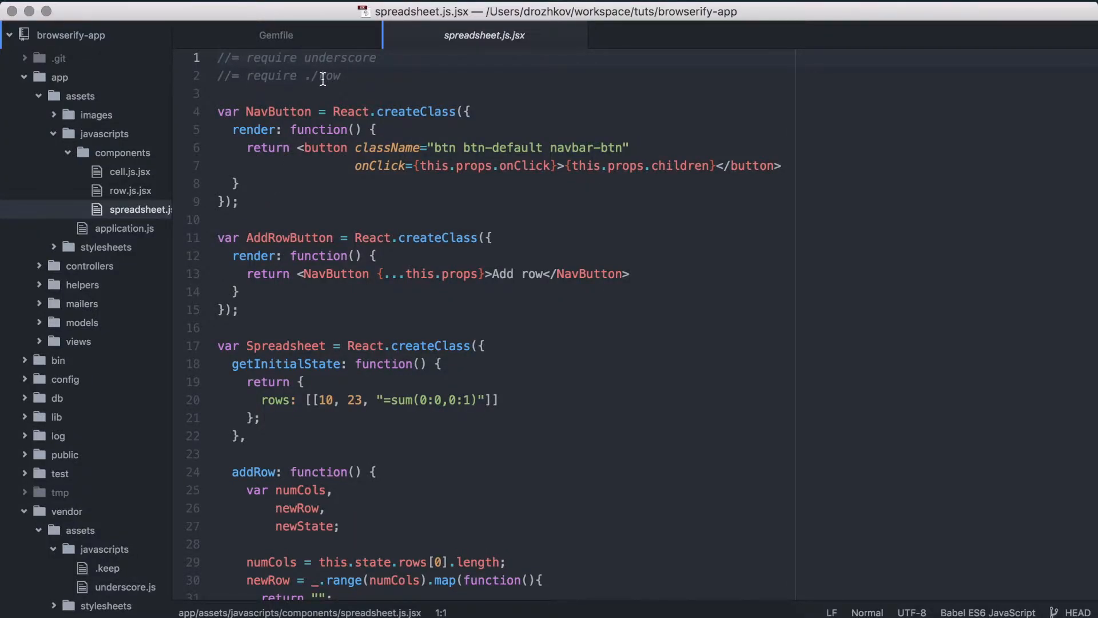
{"action": "left_click", "coordinate": [131, 191]}
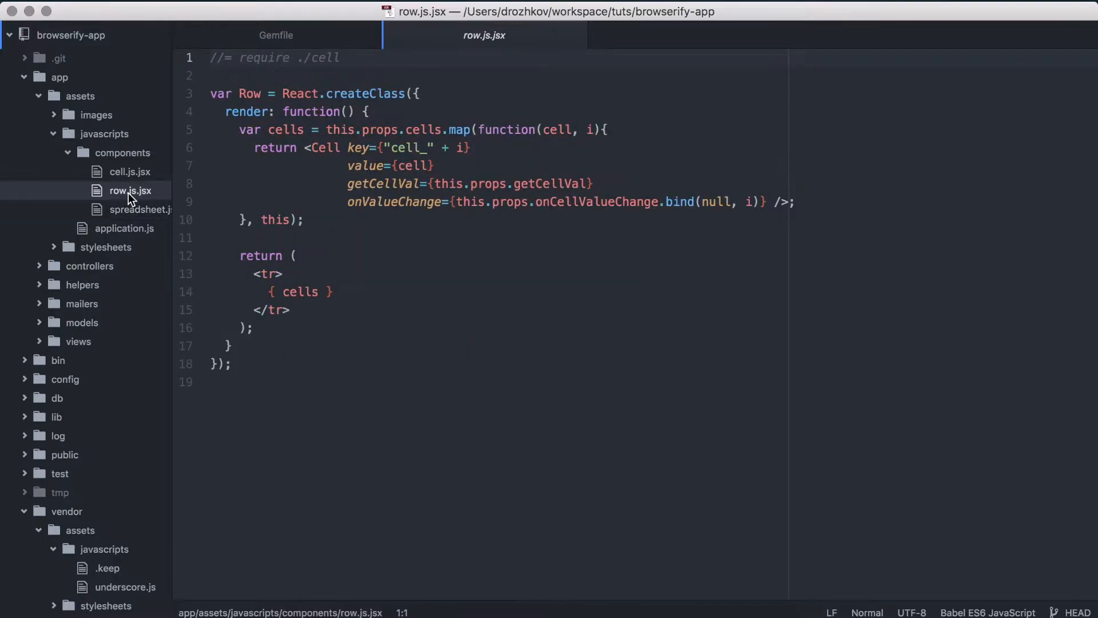
{"action": "left_click", "coordinate": [128, 172]}
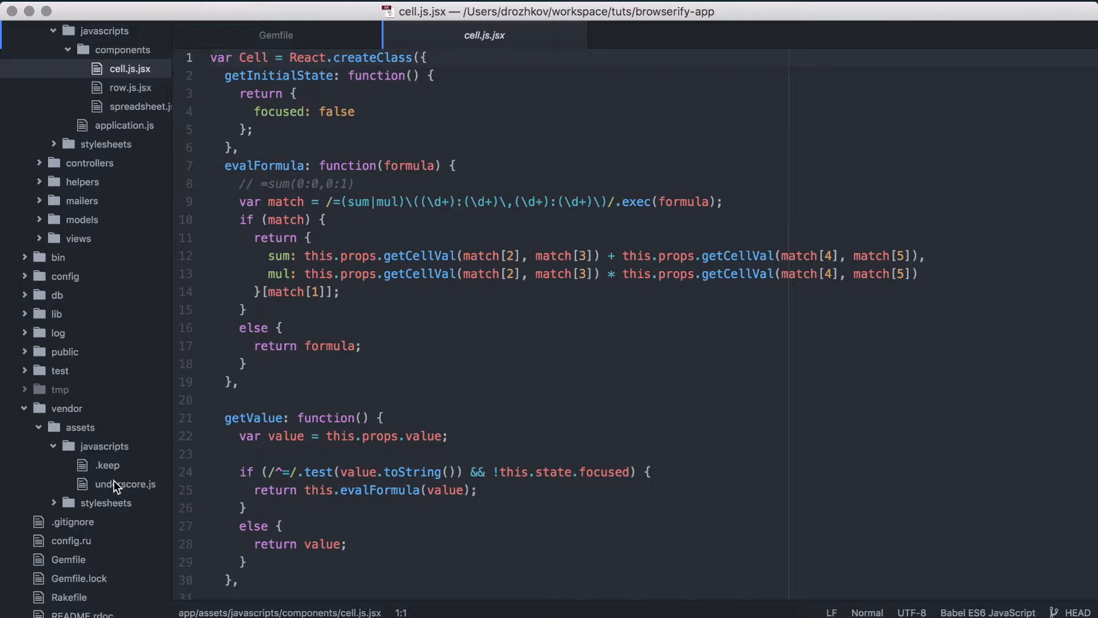
{"action": "left_click", "coordinate": [126, 483]}
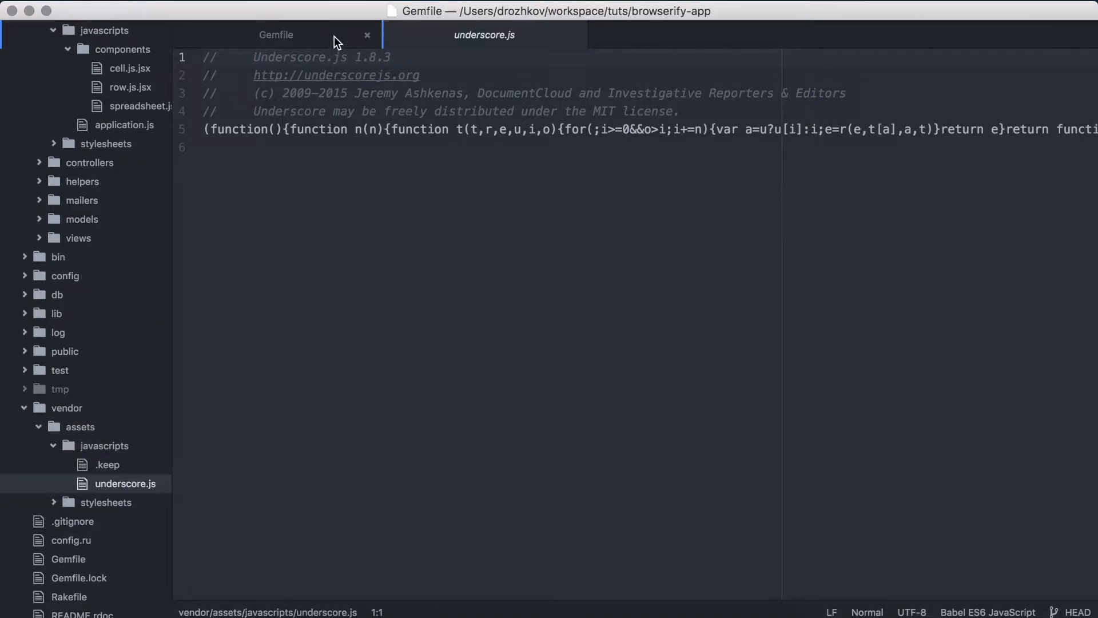
{"action": "left_click", "coordinate": [276, 34]}
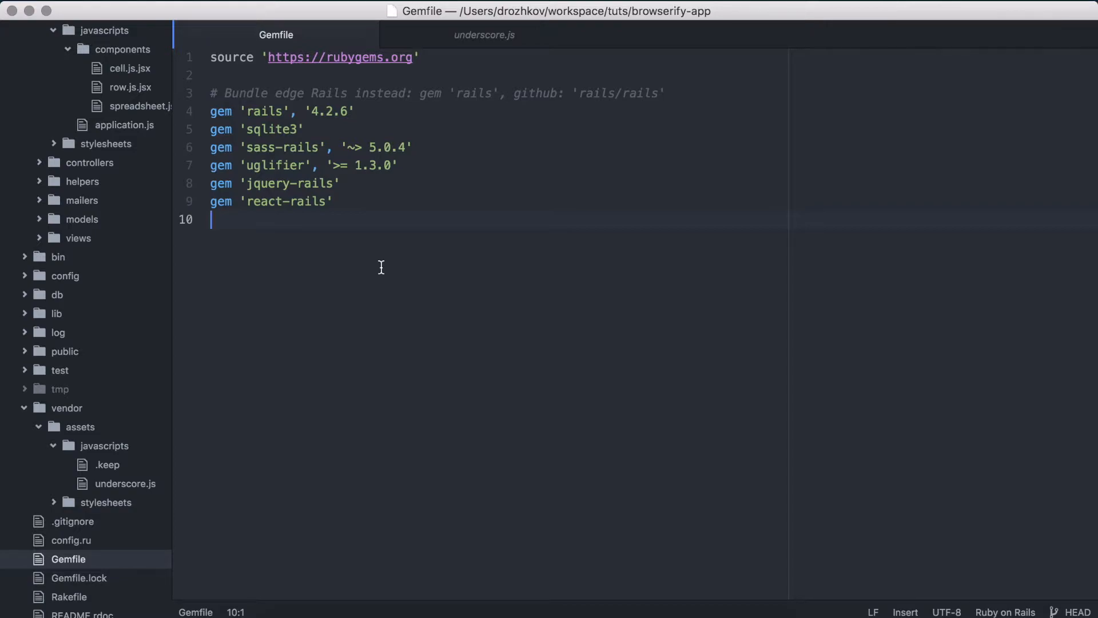
{"action": "type", "text": "gem 'browserify-rails'"}
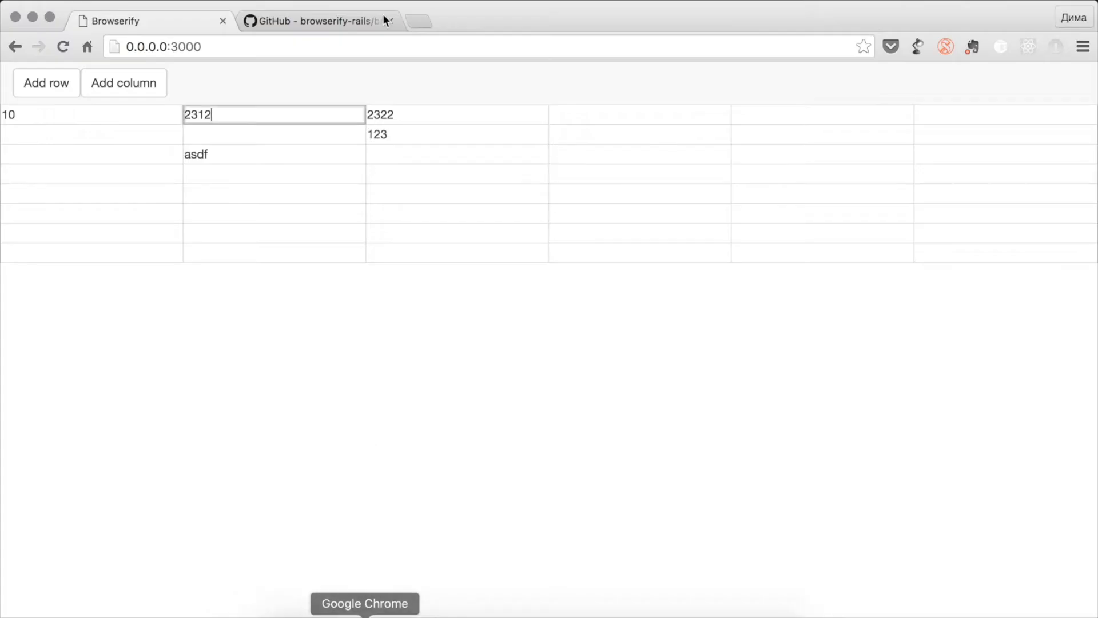
- Scroll the browserify-rails README to Getting Started and select the package.json example
{"action": "left_click", "coordinate": [315, 20]}
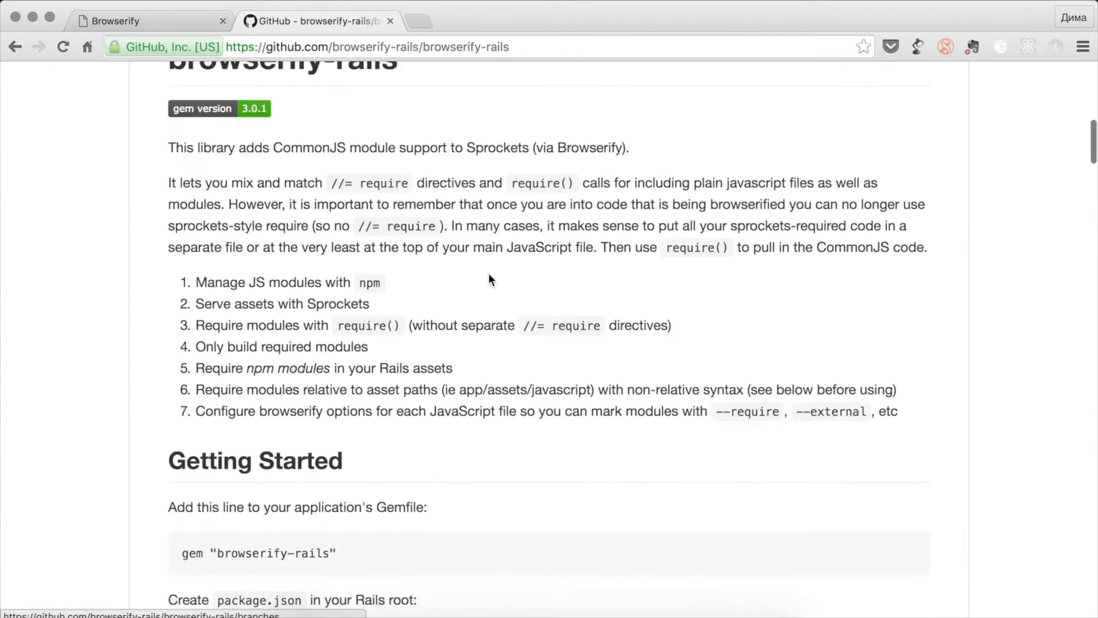
{"action": "scroll", "scroll_direction": "down", "scroll_amount": 3}
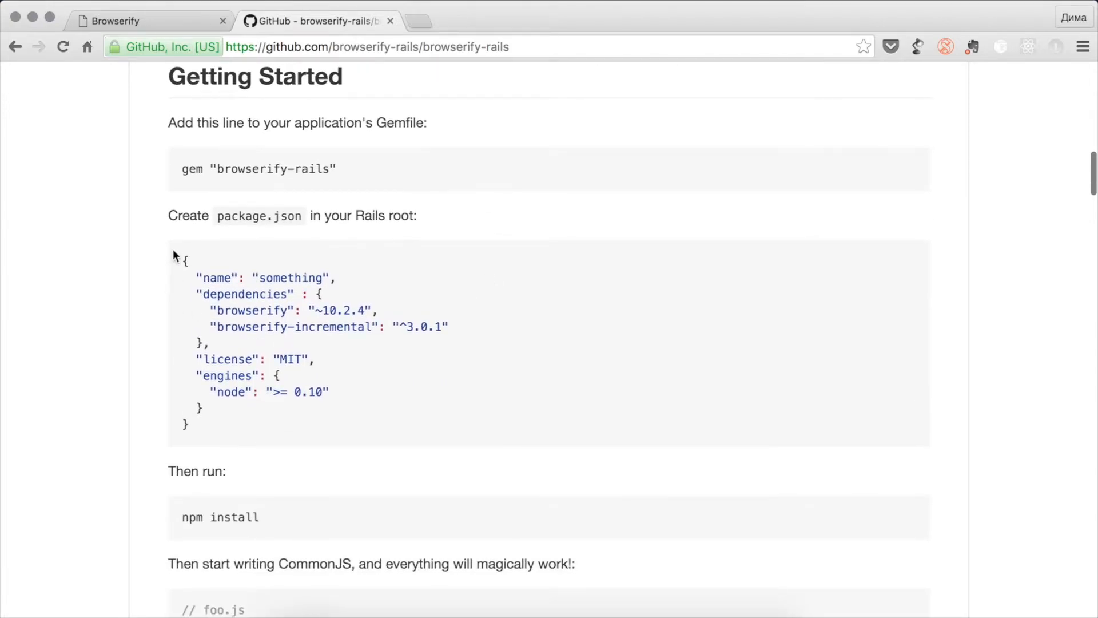
{"action": "left_click_drag", "start_coordinate": [184, 261], "coordinate": [219, 418]}
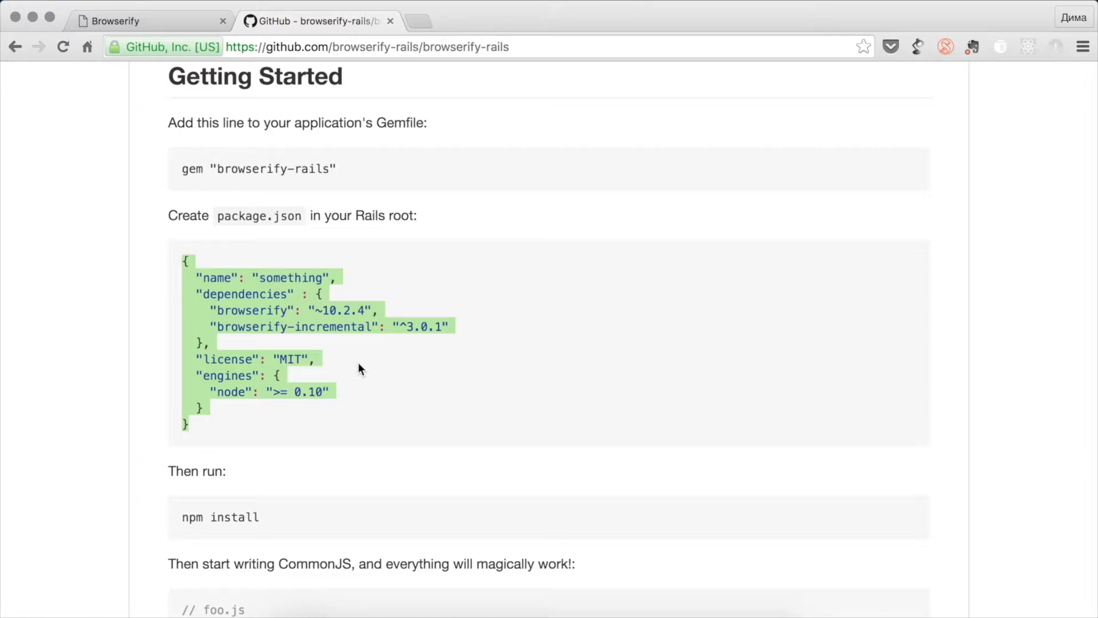
{"action": "mouse_move", "coordinate": [439, 587]}
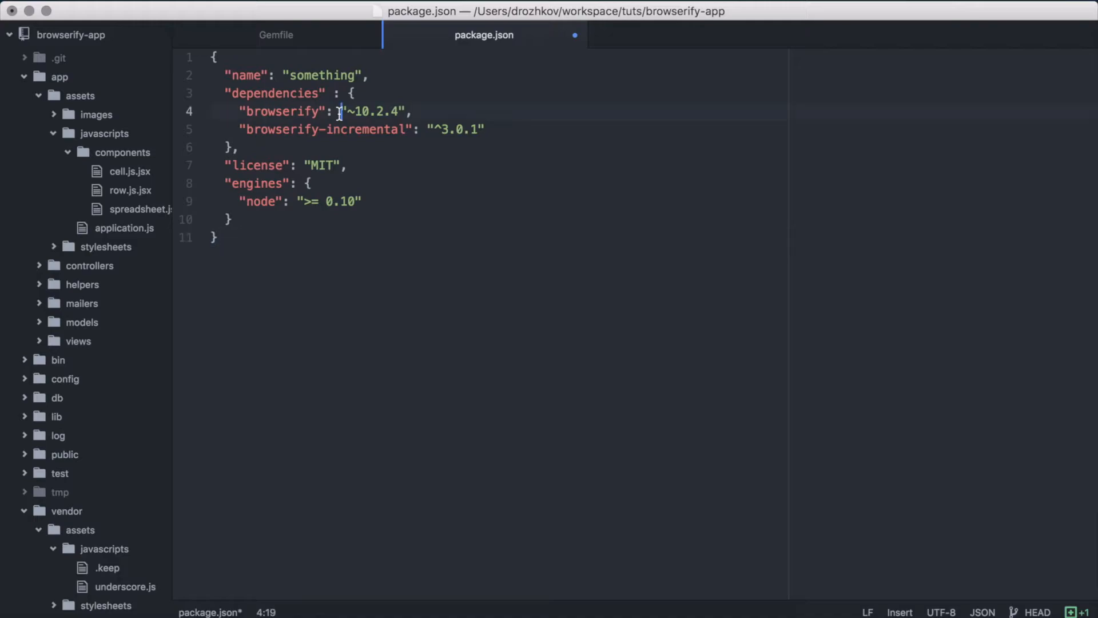
- Pin browserify ~13.0.0 and browserify-incremental ^3.1.1 in package.json, save, and run the installs
{"action": "type", "text": "13."}
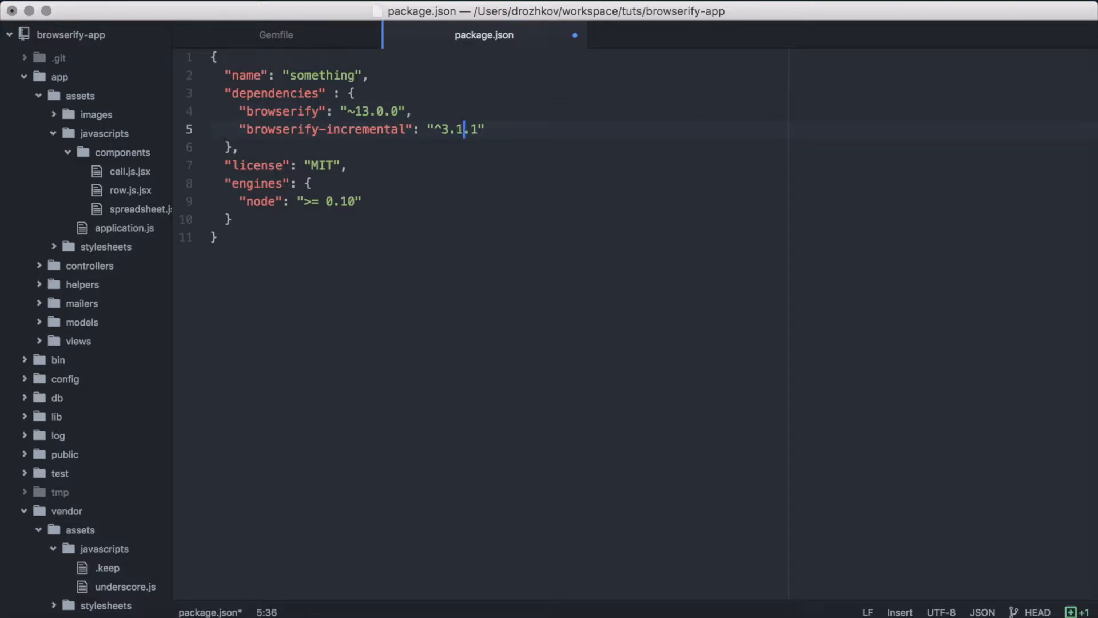
{"action": "key", "text": "cmd+s"}
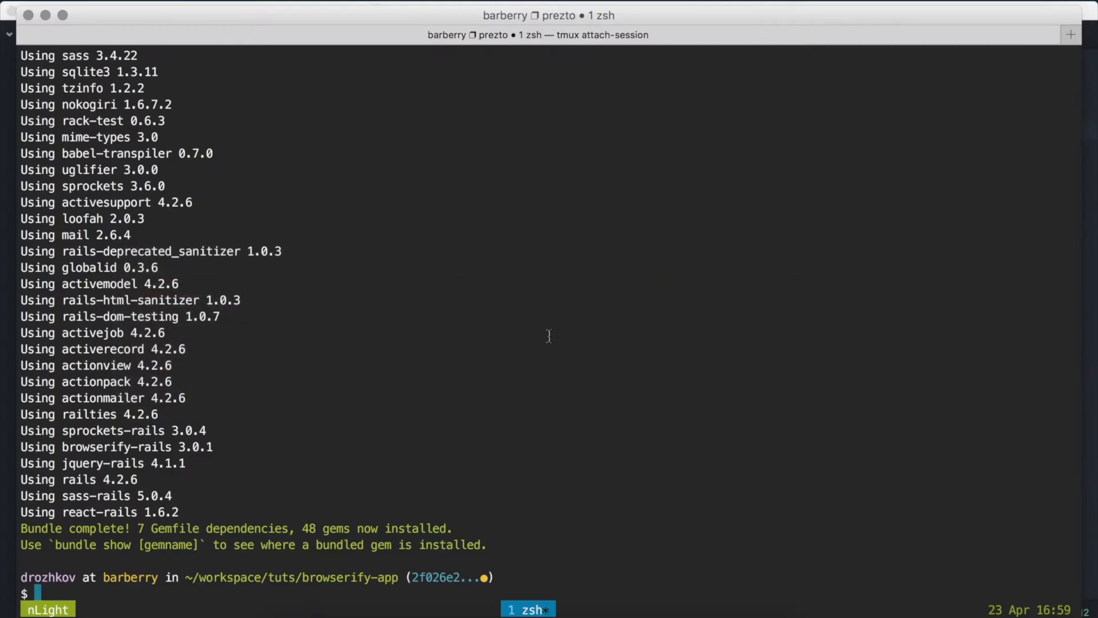
{"action": "type", "text": "npm"}
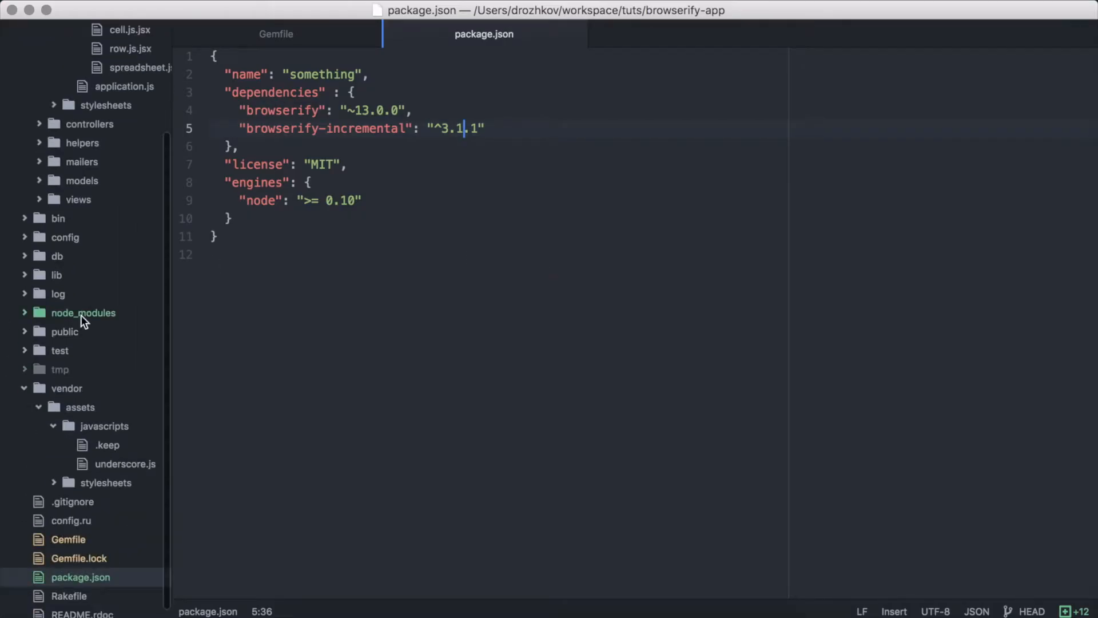
{"action": "mouse_move", "coordinate": [82, 312]}
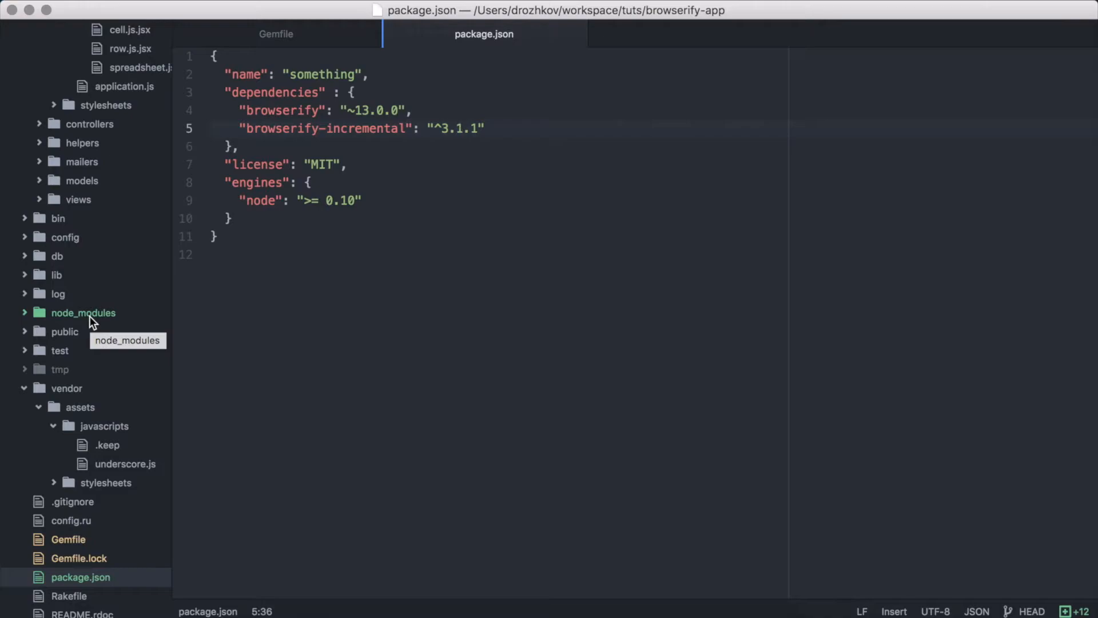
{"action": "left_click", "coordinate": [464, 128]}
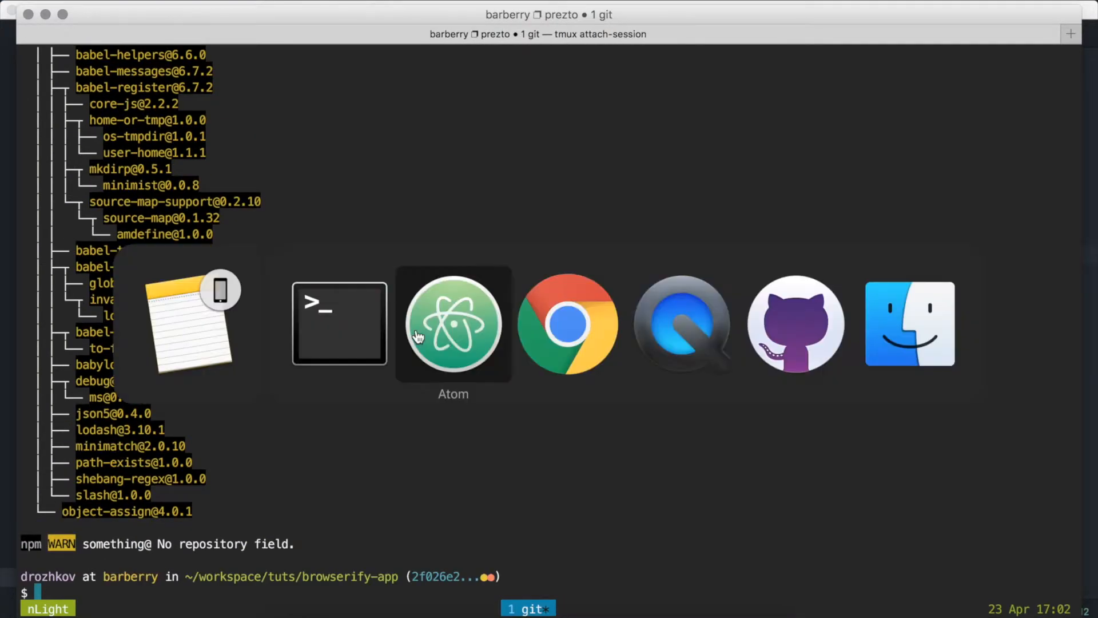
- Return to Atom after npm install --save adds babelify and babel-preset-react
{"action": "left_click", "coordinate": [453, 324]}
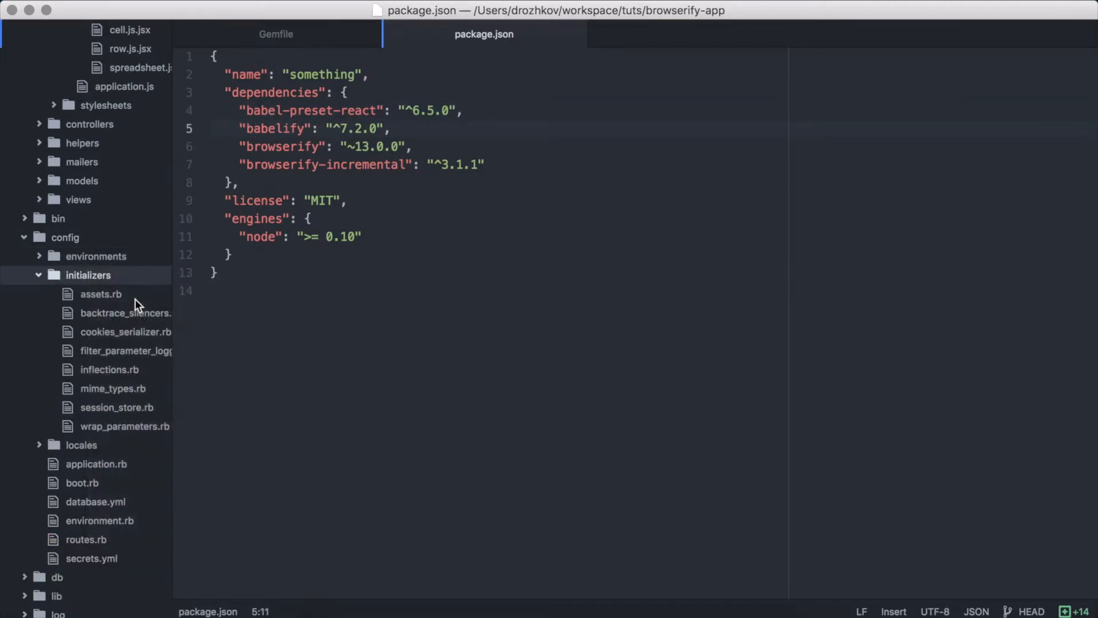
- Create config/initializers/browserify.rb with evaluate_node_modules and babelify react-preset commandline options
{"action": "type", "text": "config/initializers/browser"}
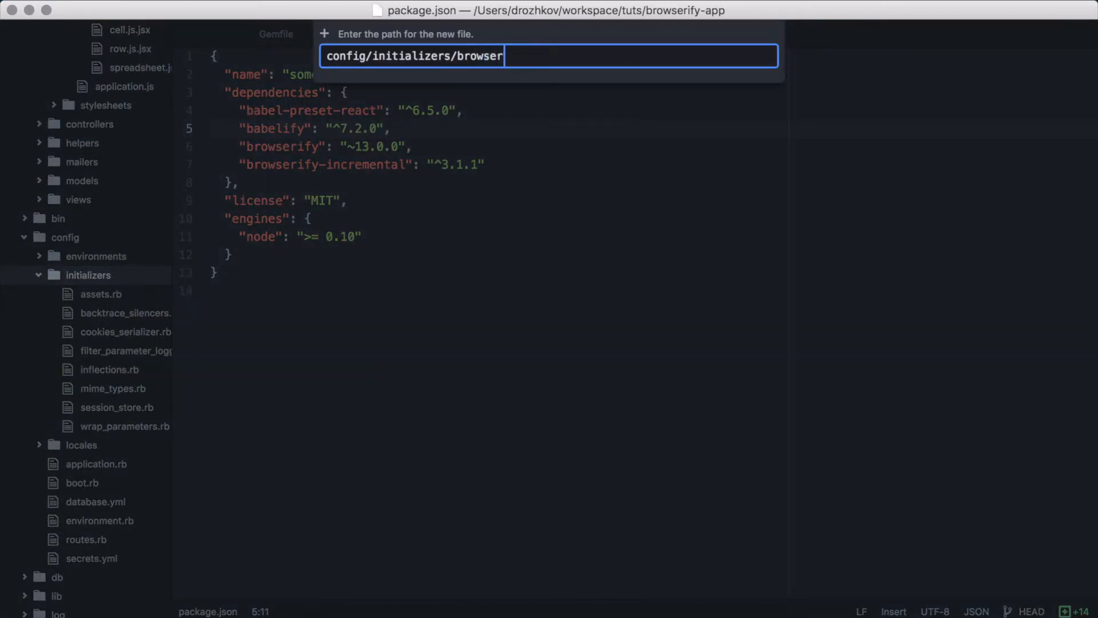
{"action": "key", "text": "enter"}
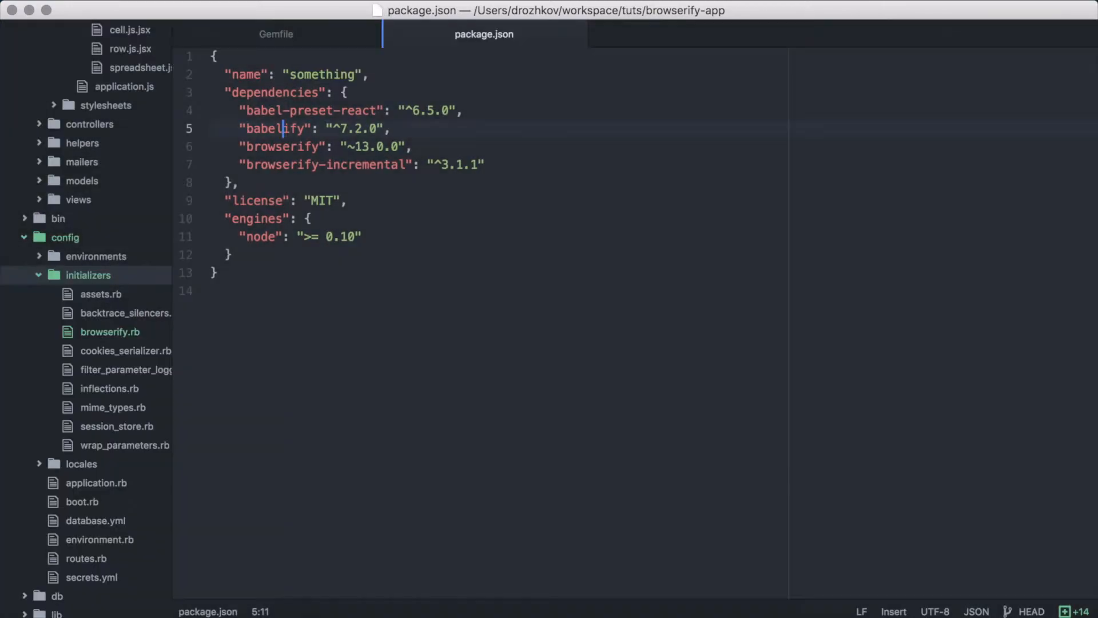
{"action": "left_click", "coordinate": [110, 331]}
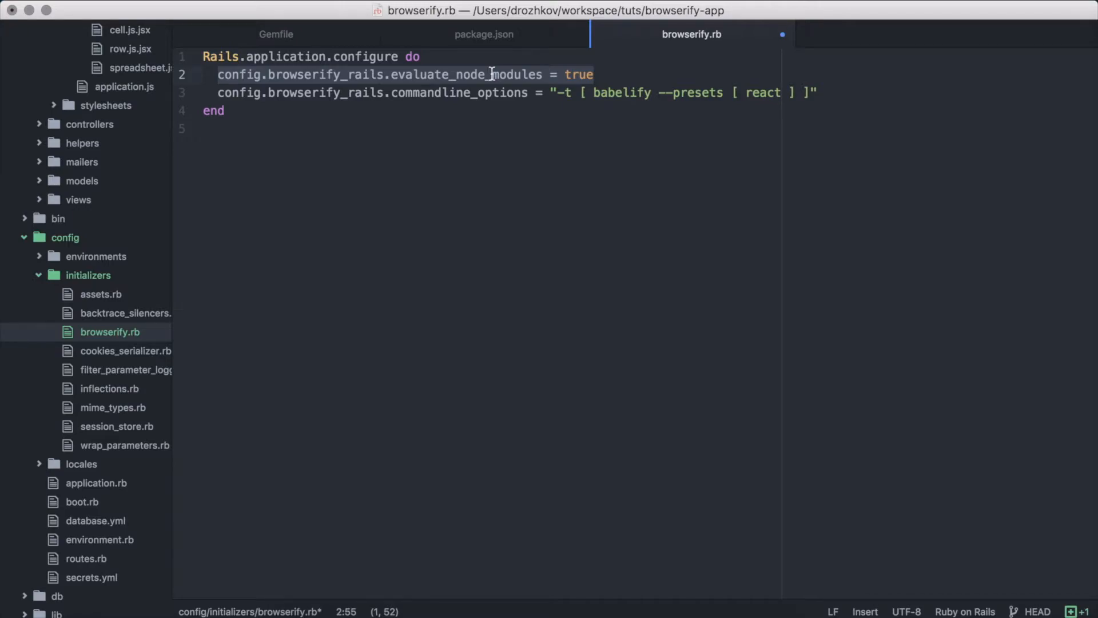
{"action": "left_click", "coordinate": [485, 92]}
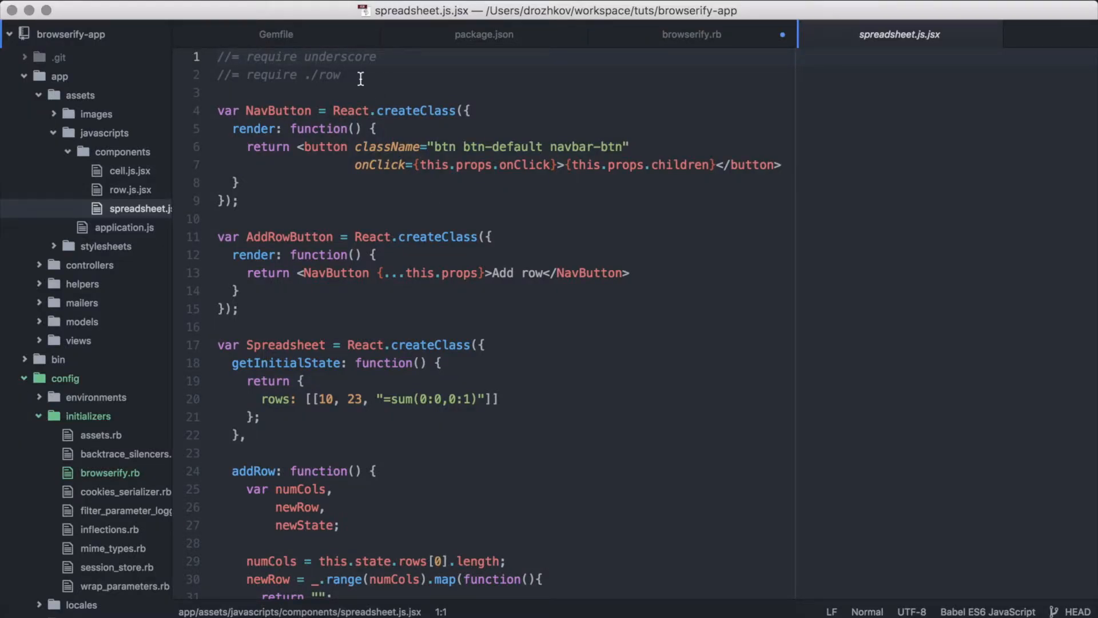
{"action": "mouse_move", "coordinate": [411, 90]}
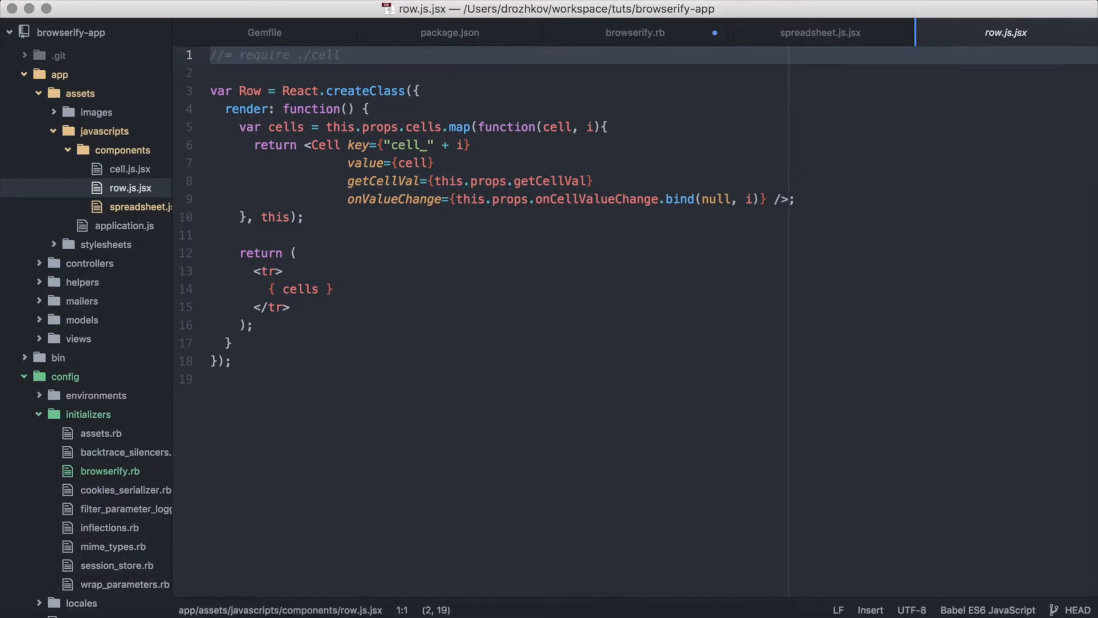
- Add var React = require("react"); to cell.js.jsx and module.exports = Spreadsheet; to spreadsheet.js.jsx
{"action": "left_click", "coordinate": [130, 171]}
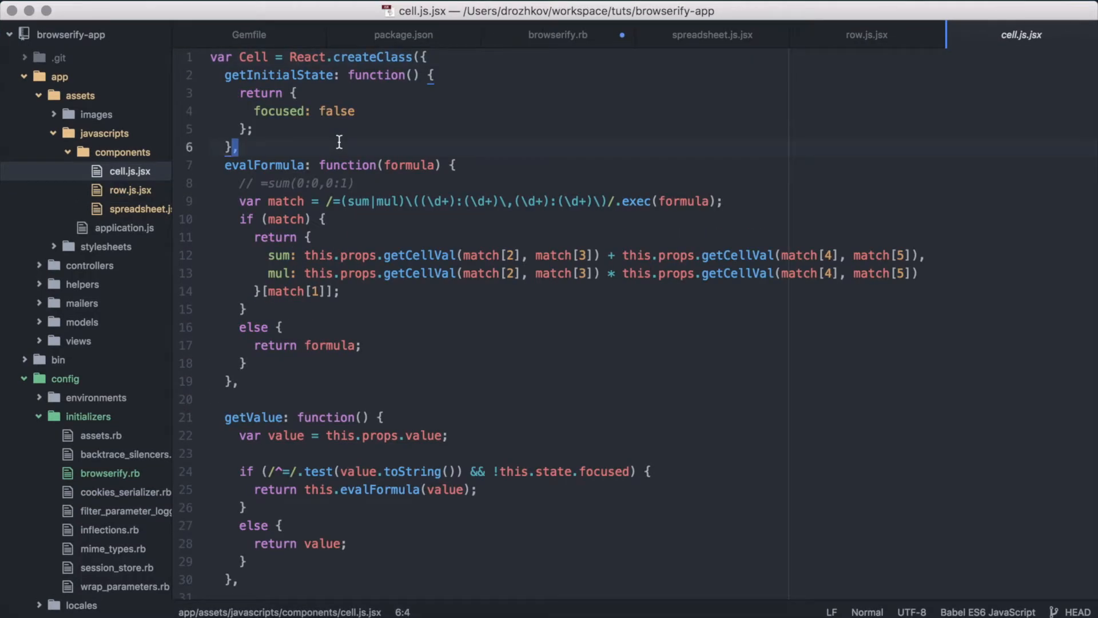
{"action": "type", "text": "var React = require(\"react\");"}
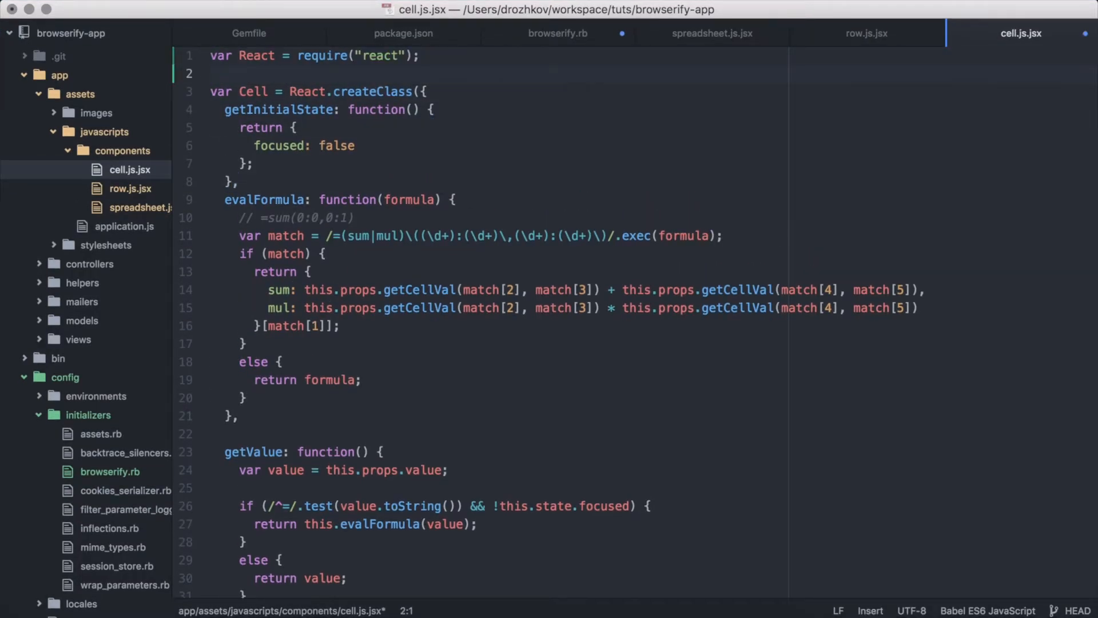
{"action": "left_click", "coordinate": [633, 32]}
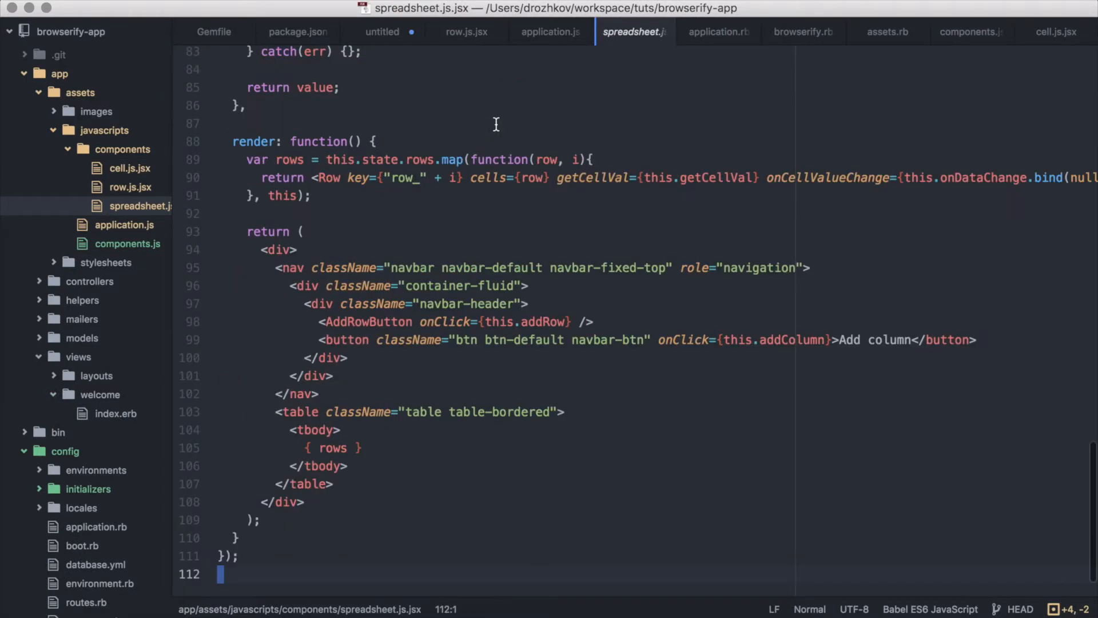
{"action": "type", "text": "module.ex"}
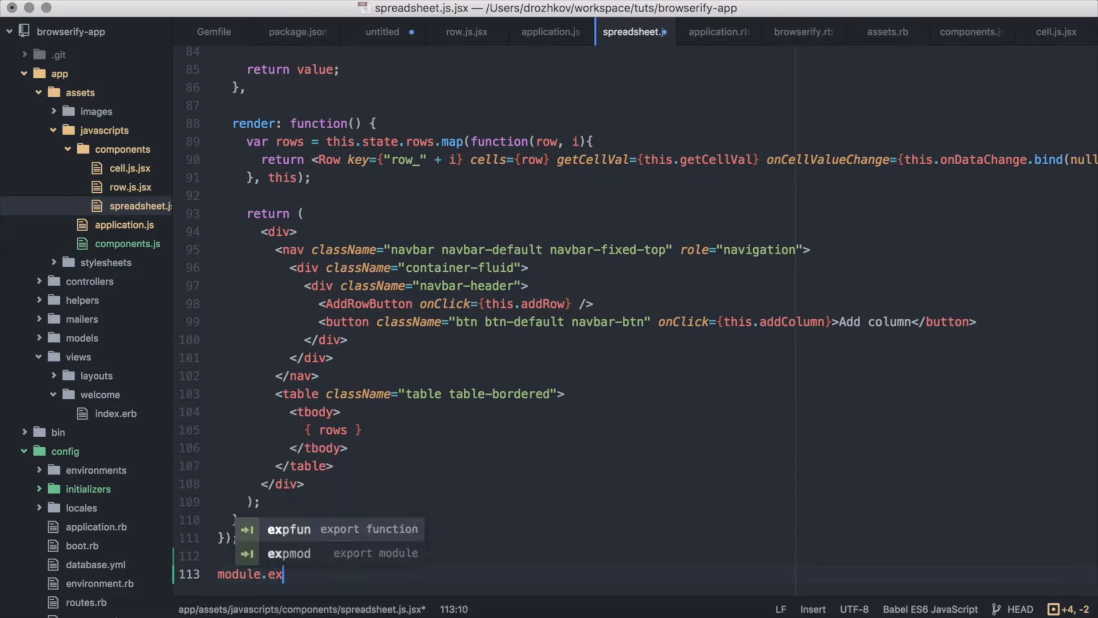
{"action": "type", "text": "ports = Spreadsheet;"}
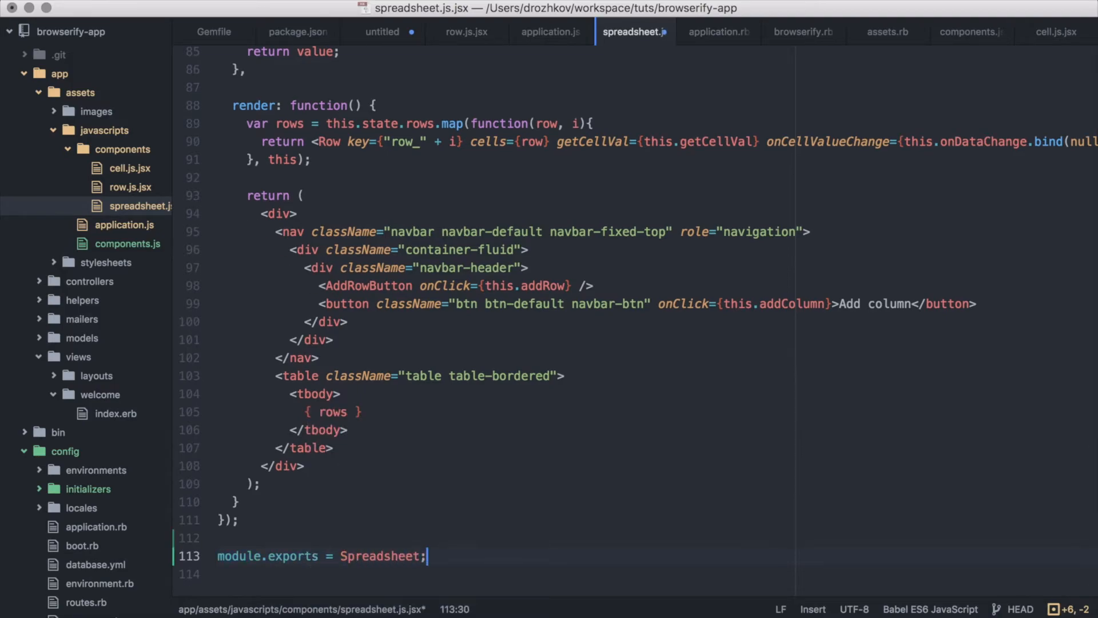
{"action": "left_click", "coordinate": [466, 31]}
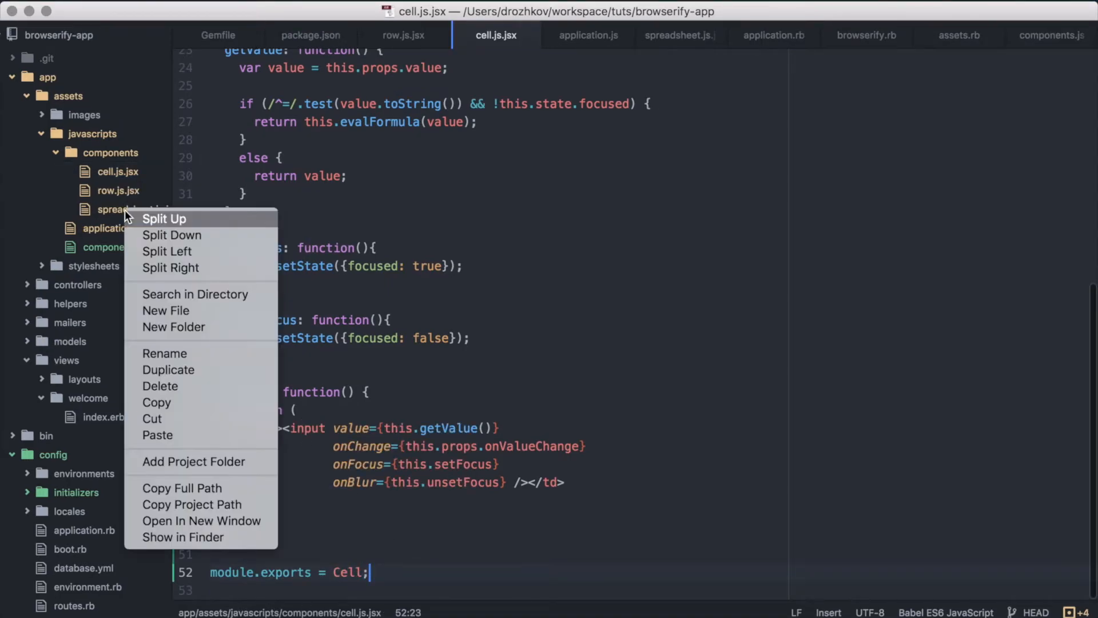
{"action": "mouse_move", "coordinate": [210, 294]}
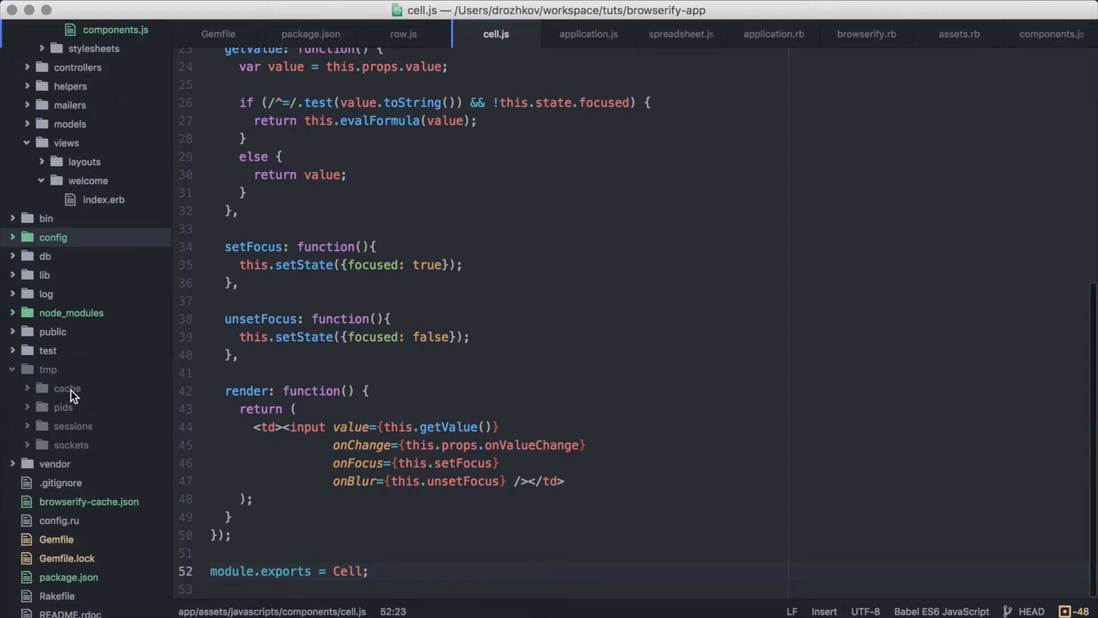
- Delete the tmp/cache folder from the project tree, moving it to Trash
{"action": "right_click", "coordinate": [72, 392]}
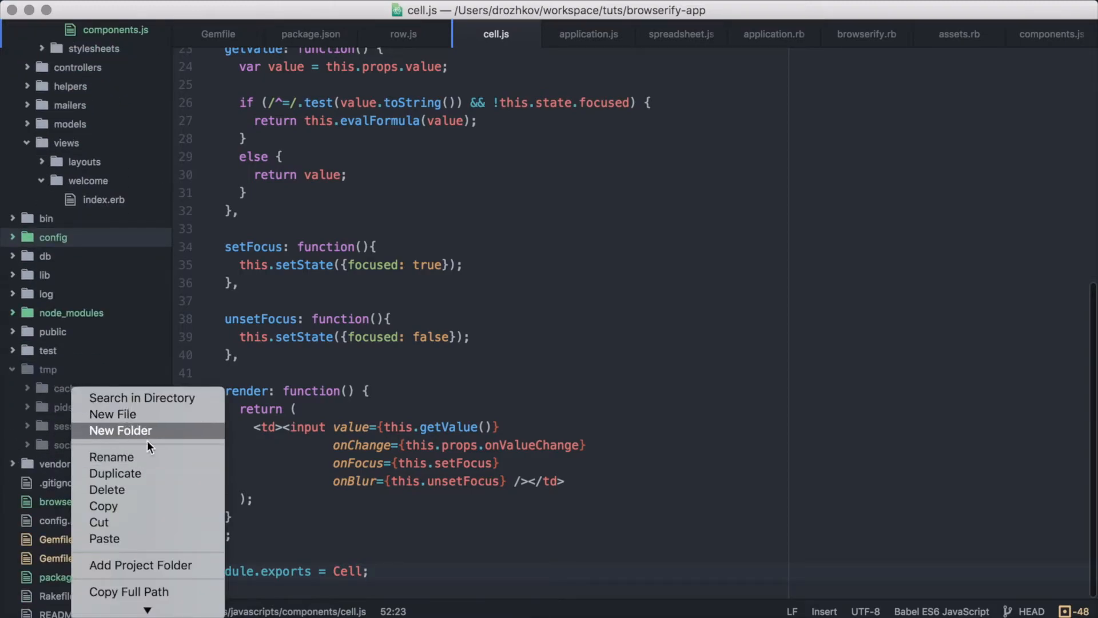
{"action": "left_click", "coordinate": [106, 489]}
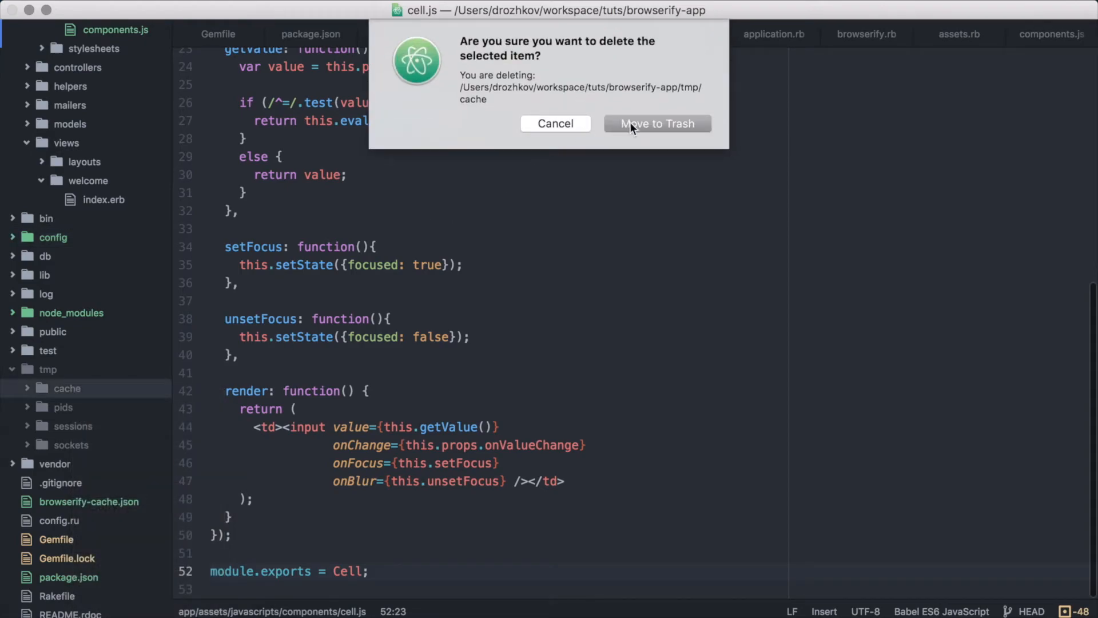
{"action": "left_click", "coordinate": [656, 123]}
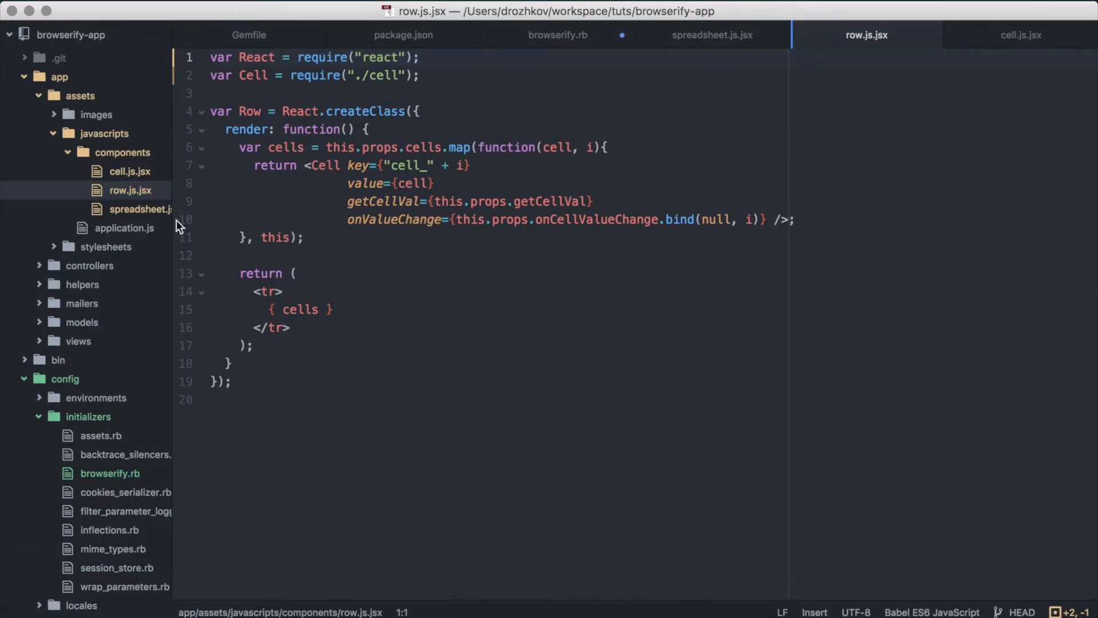
{"action": "mouse_move", "coordinate": [124, 228]}
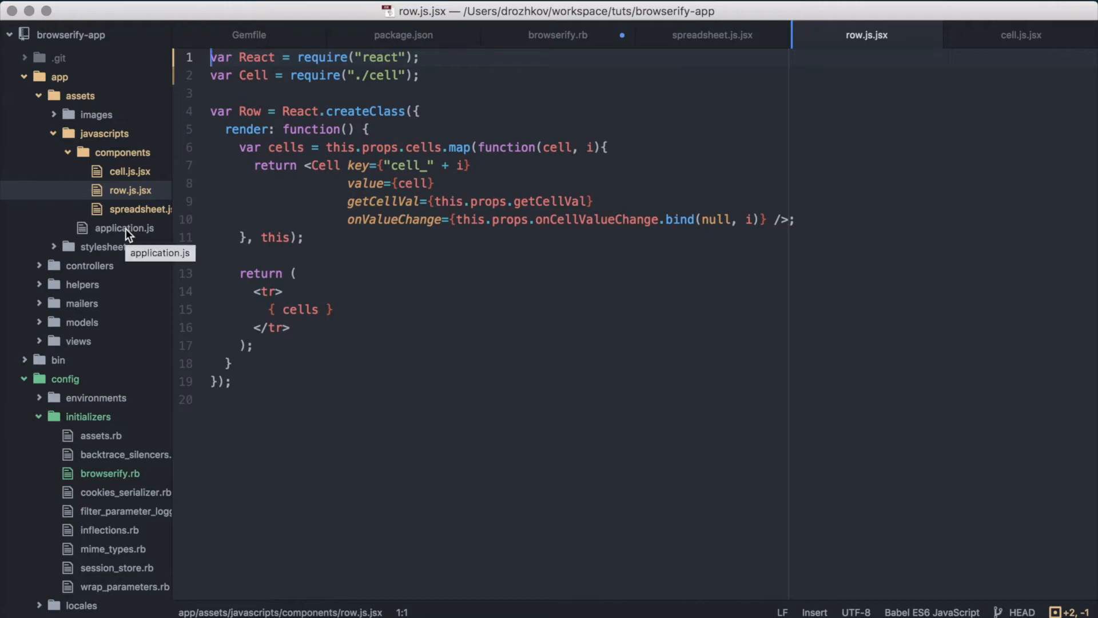
- Rewrite application.js's requires to components, jquery, jquery_ujs and react_ujs
{"action": "left_click", "coordinate": [125, 227]}
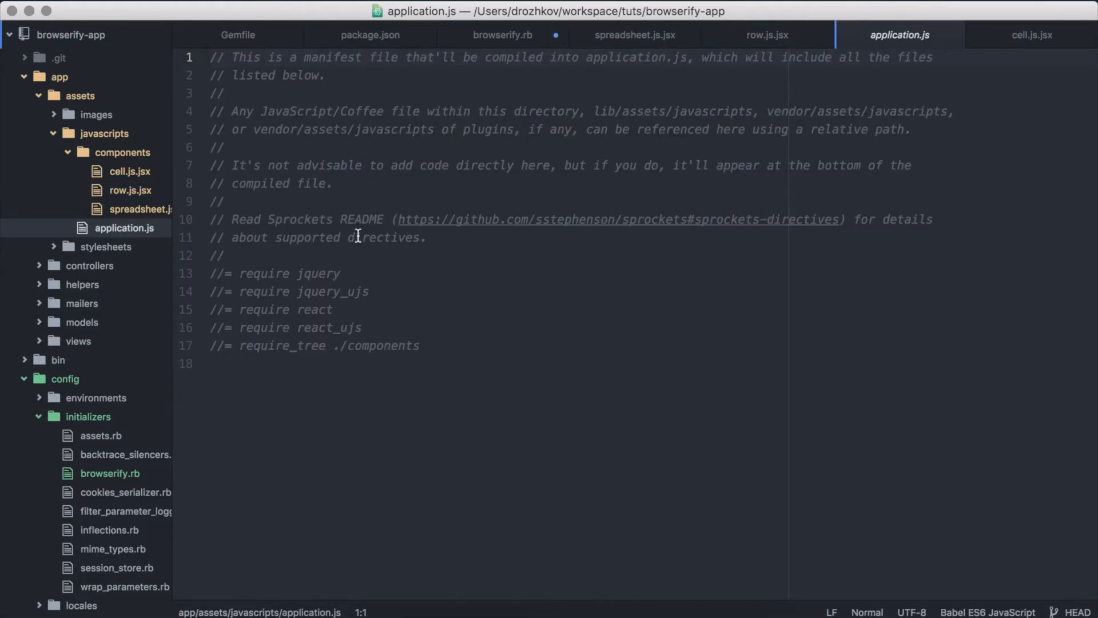
{"action": "left_click", "coordinate": [340, 274]}
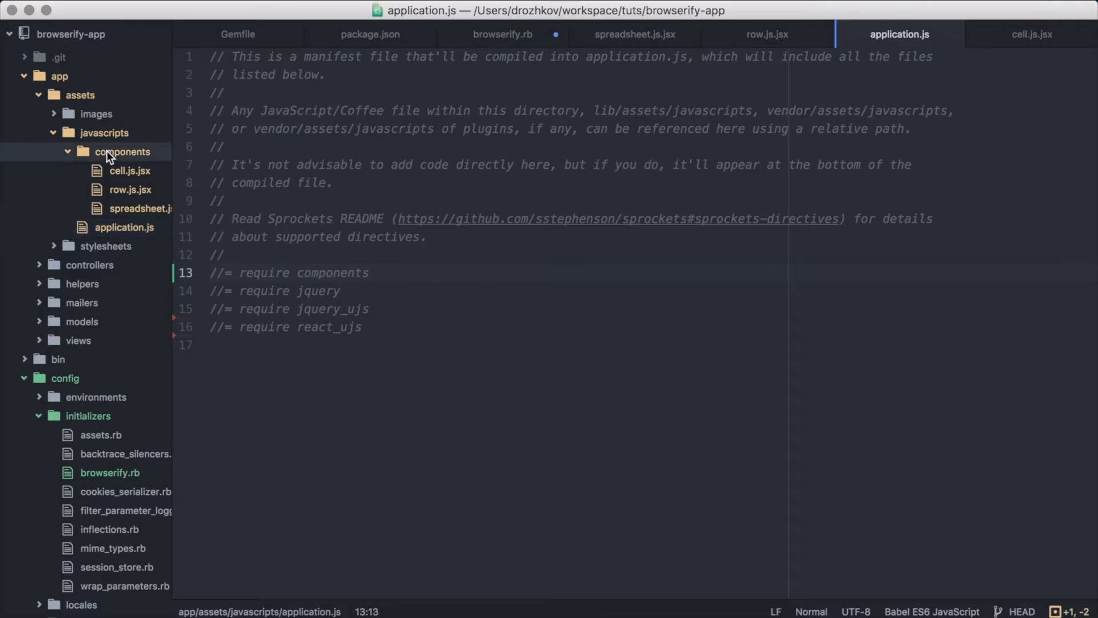
- Rename the component files to .js and create components.js requiring React, ReactDOM and Spreadsheet
{"action": "right_click", "coordinate": [124, 151]}
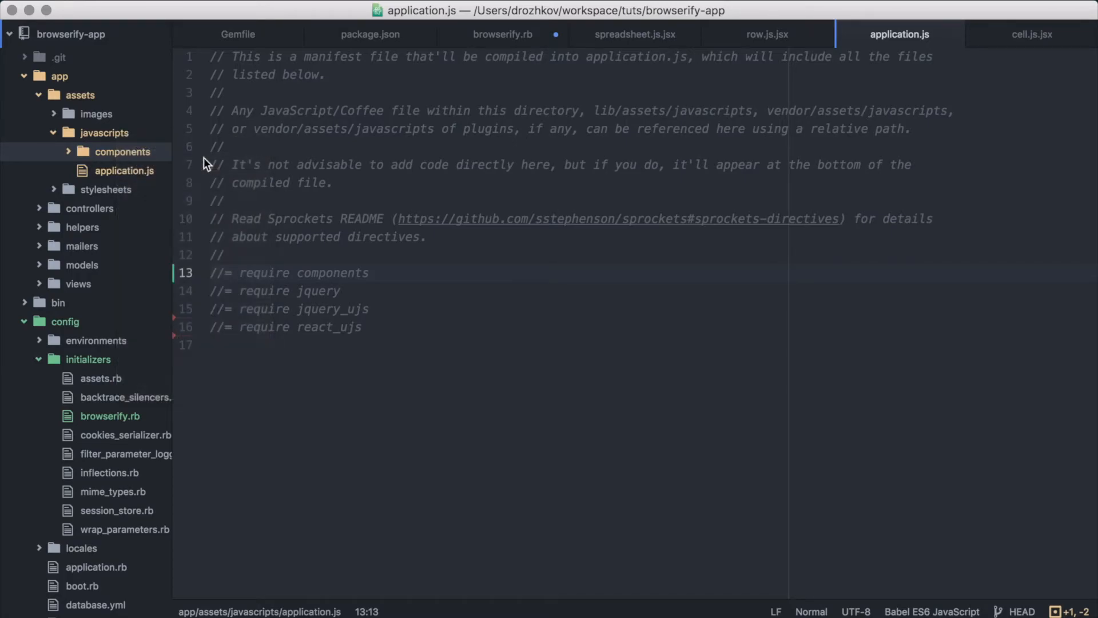
{"action": "left_click", "coordinate": [128, 188]}
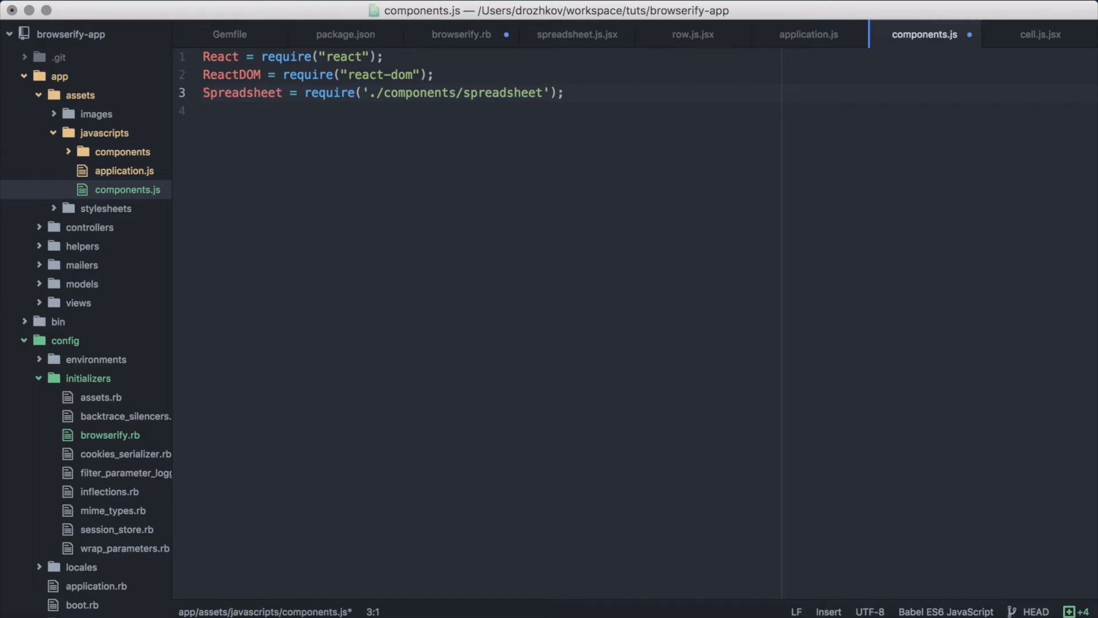
{"action": "double_click", "coordinate": [242, 93]}
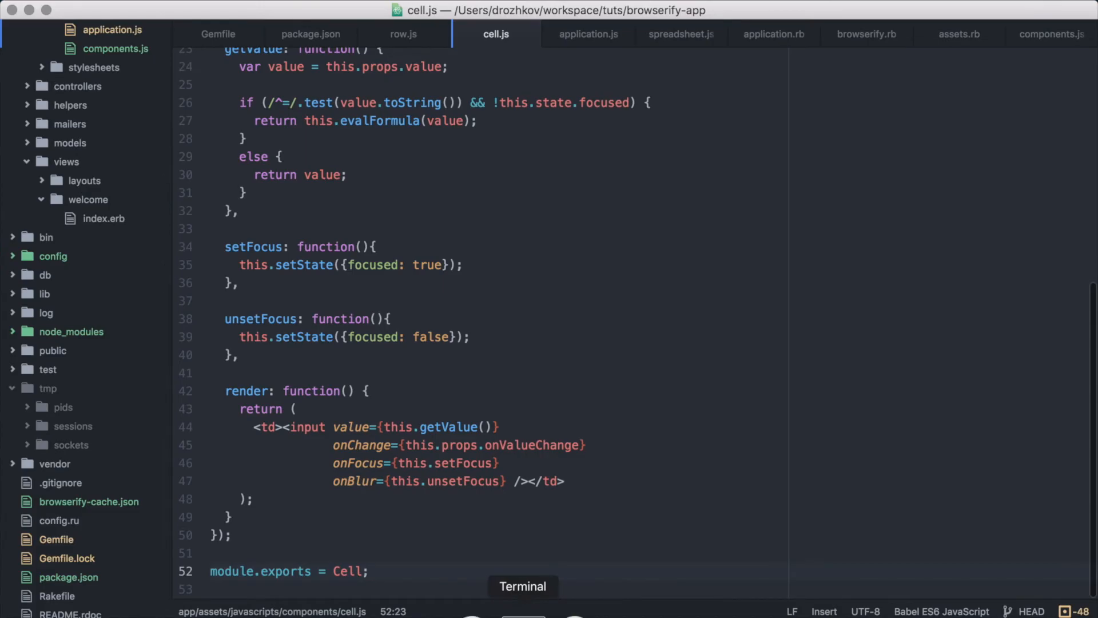
- Run rails s, reload 0.0.0.0:3000 showing 10, 23, 33, and find Add row fails
{"action": "left_click", "coordinate": [522, 586]}
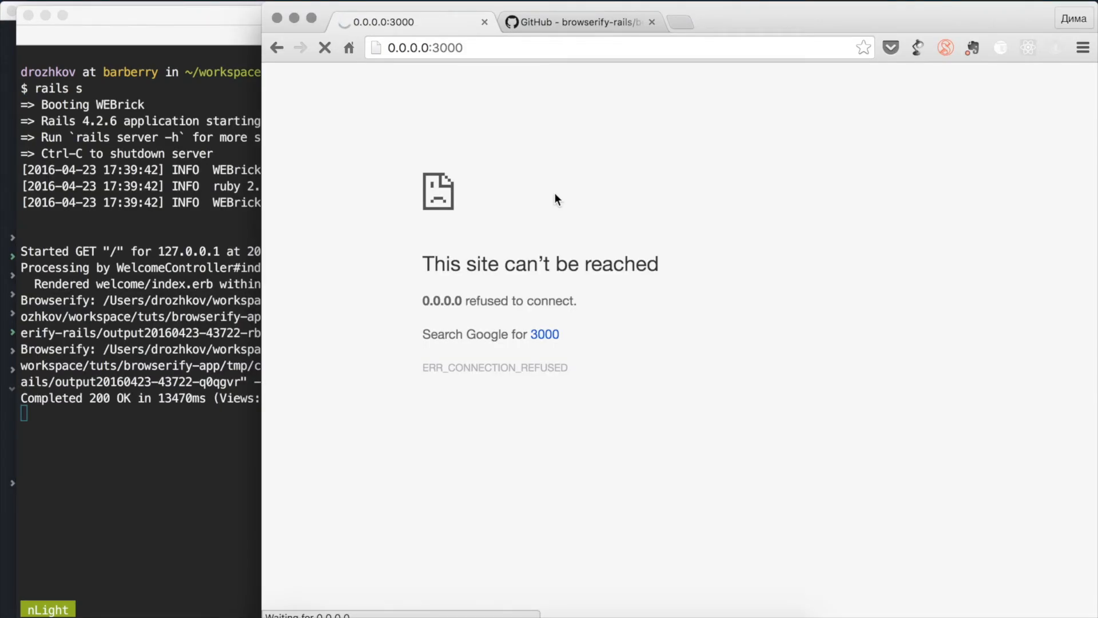
{"action": "left_click", "coordinate": [324, 48]}
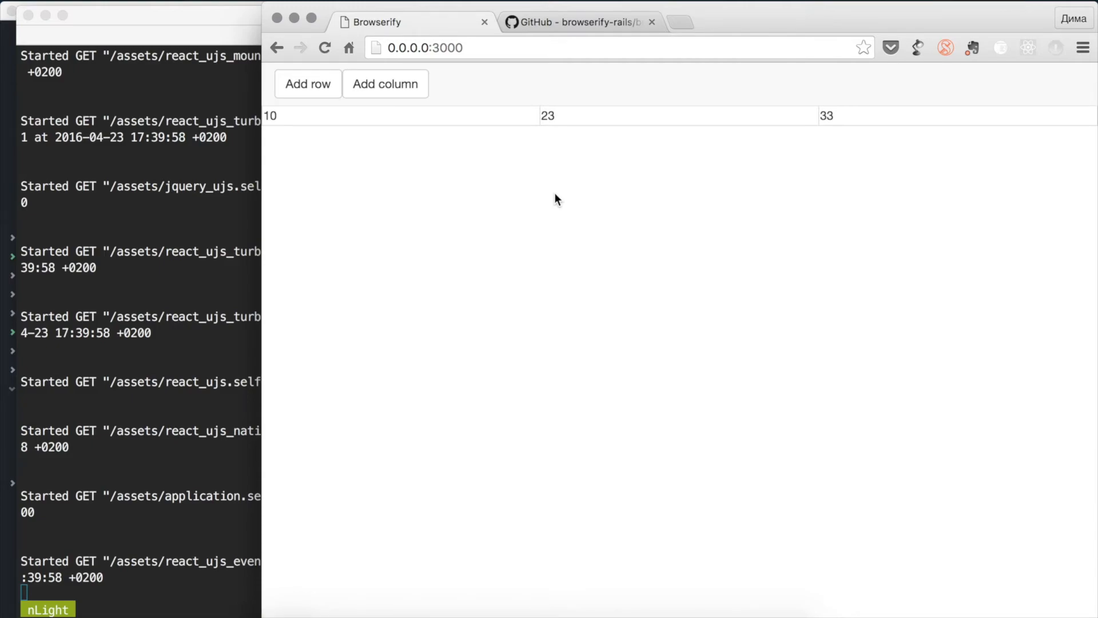
{"action": "mouse_move", "coordinate": [455, 181]}
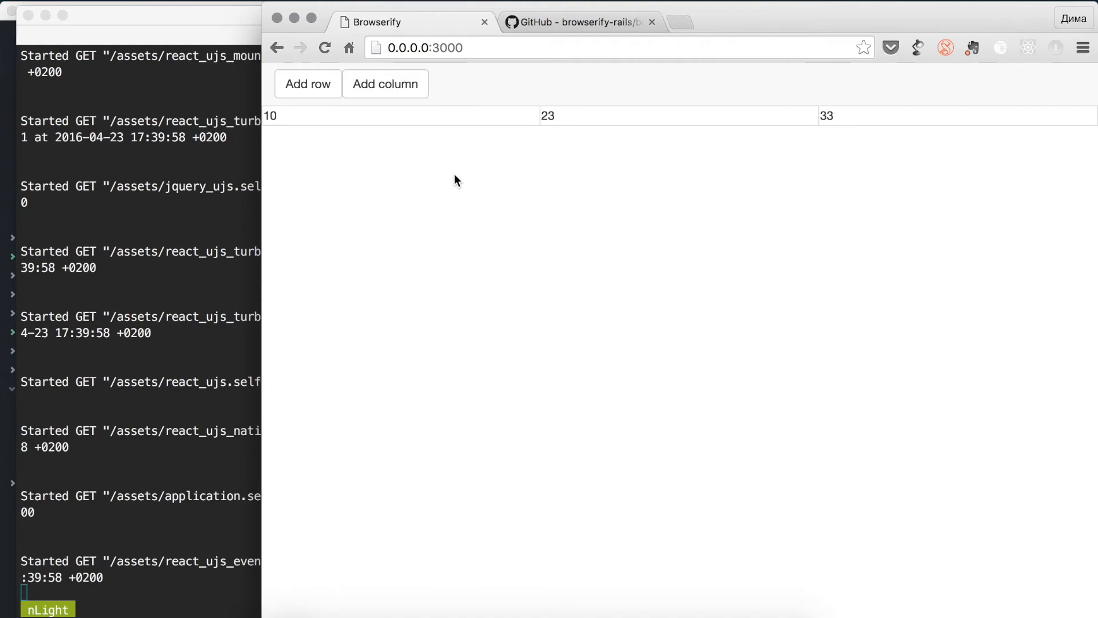
{"action": "mouse_move", "coordinate": [307, 68]}
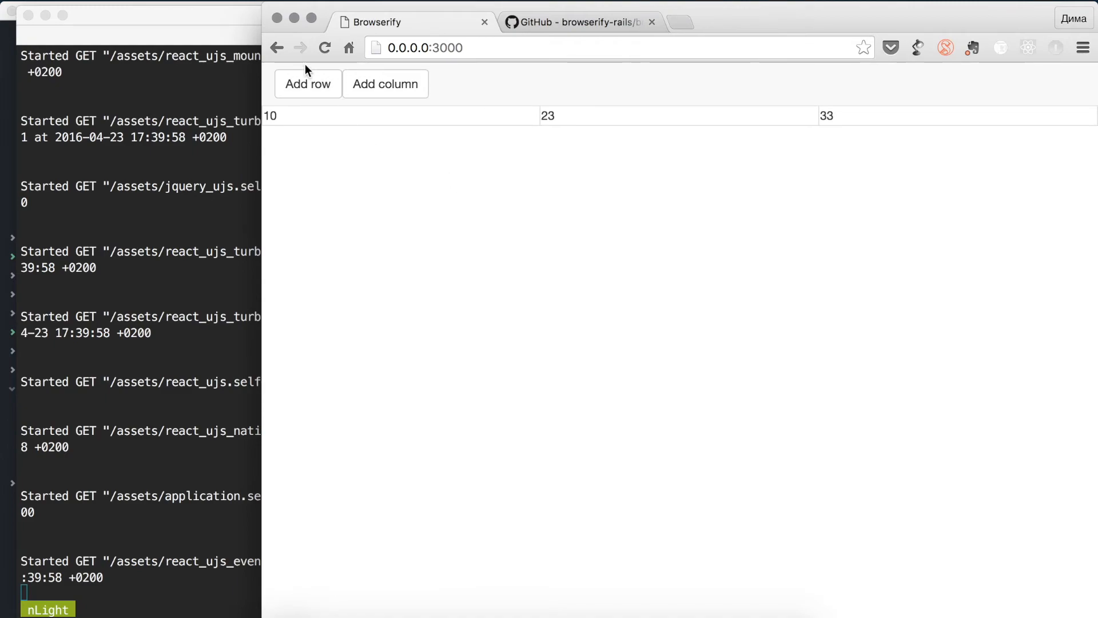
{"action": "left_click", "coordinate": [384, 84]}
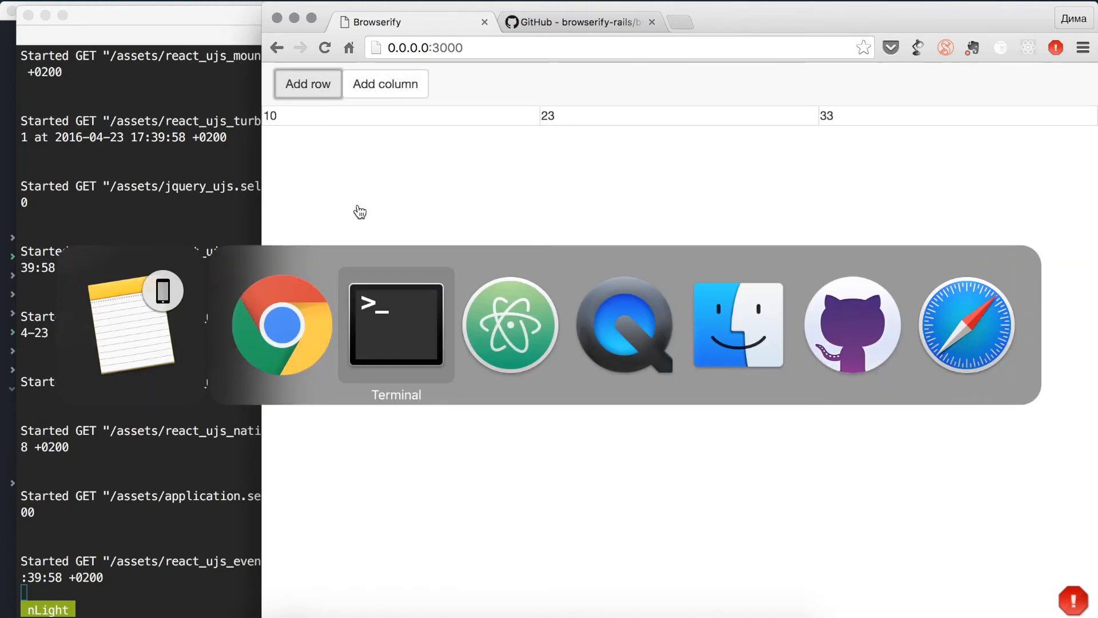
{"action": "left_click", "coordinate": [509, 323]}
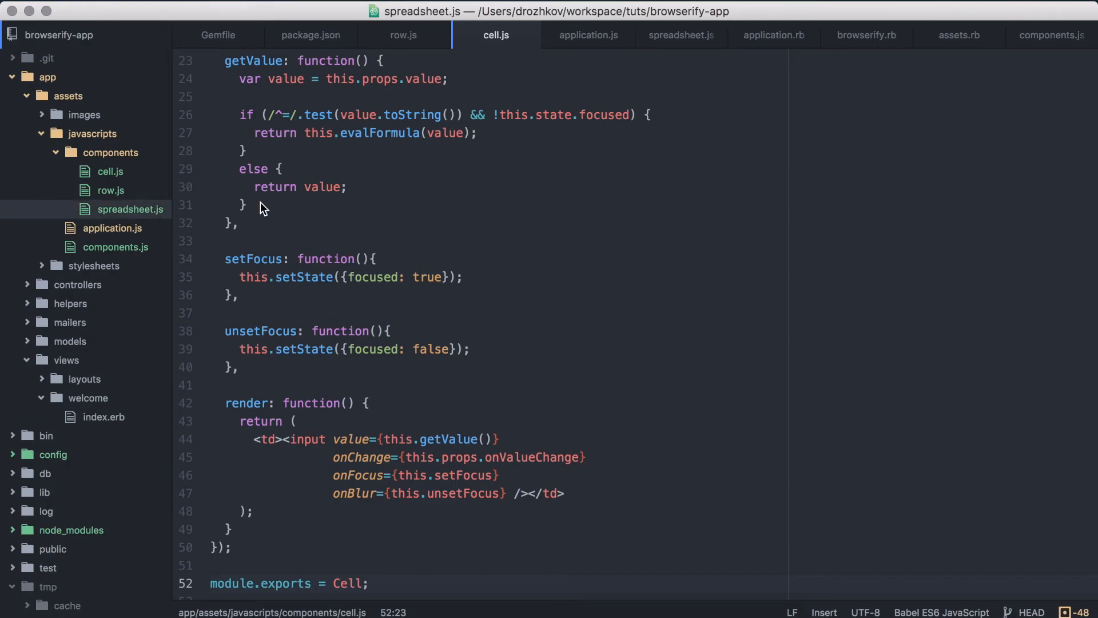
- Review spreadsheet.js from its requires down to the addRow function using React.addons.update
{"action": "left_click", "coordinate": [679, 35]}
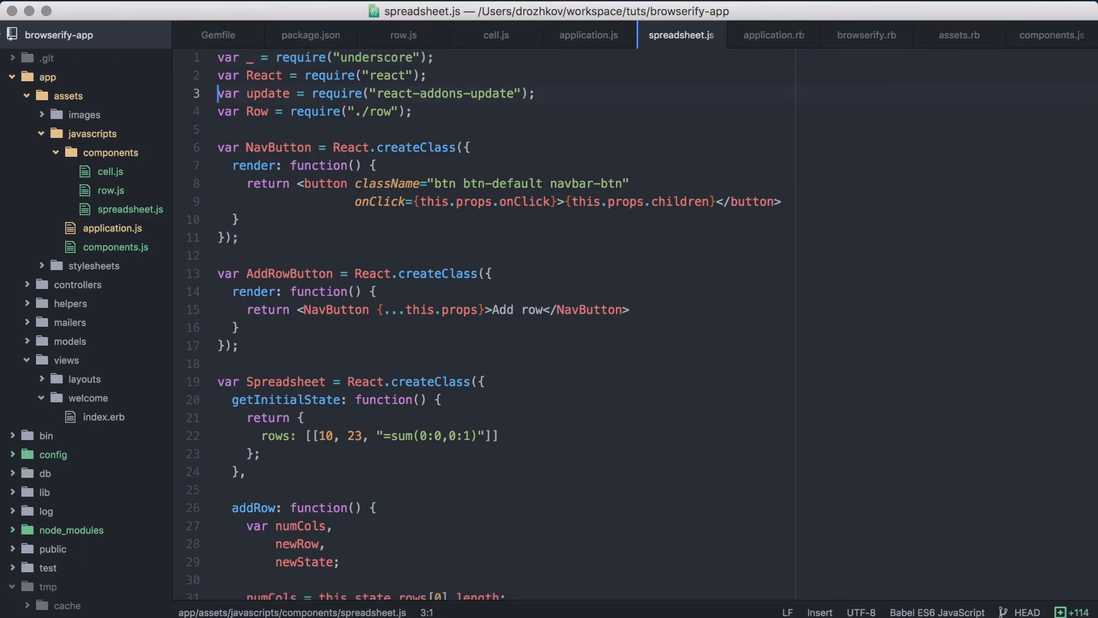
{"action": "left_click", "coordinate": [473, 202]}
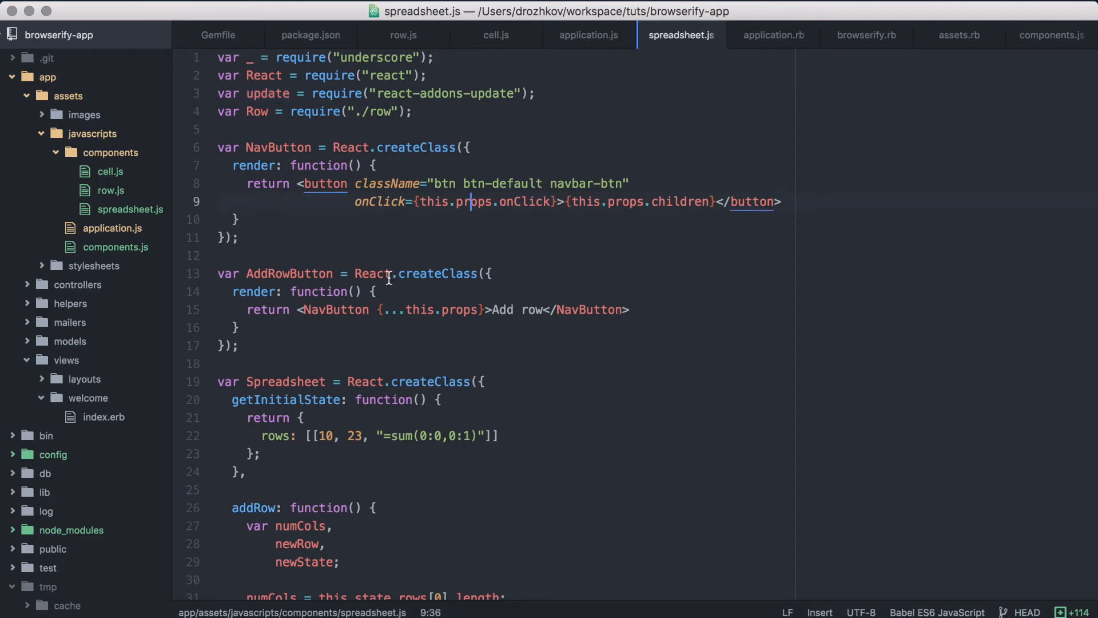
{"action": "scroll", "scroll_direction": "down", "scroll_amount": 3}
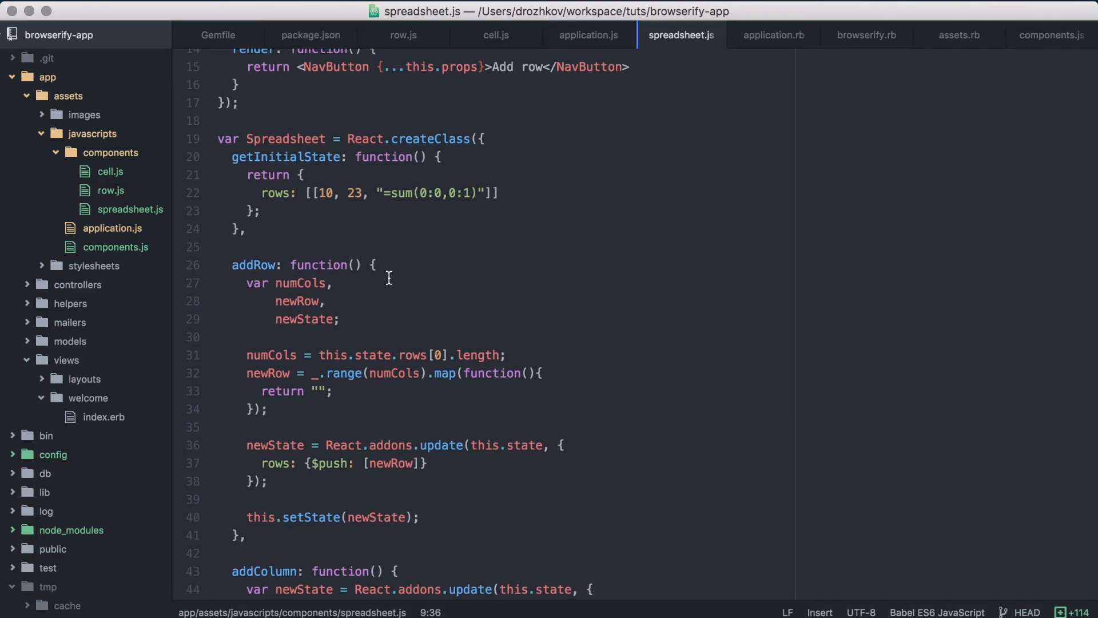
{"action": "scroll", "scroll_direction": "down", "scroll_amount": 3}
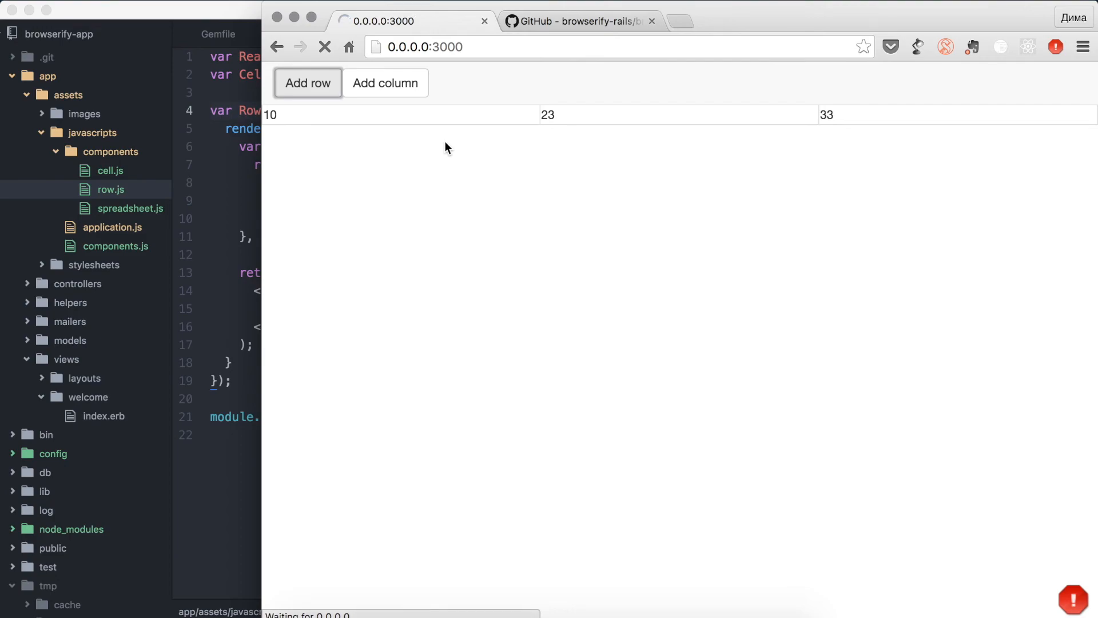
- Add a row and a column to the 10, 23, 33 grid
{"action": "left_click", "coordinate": [306, 83]}
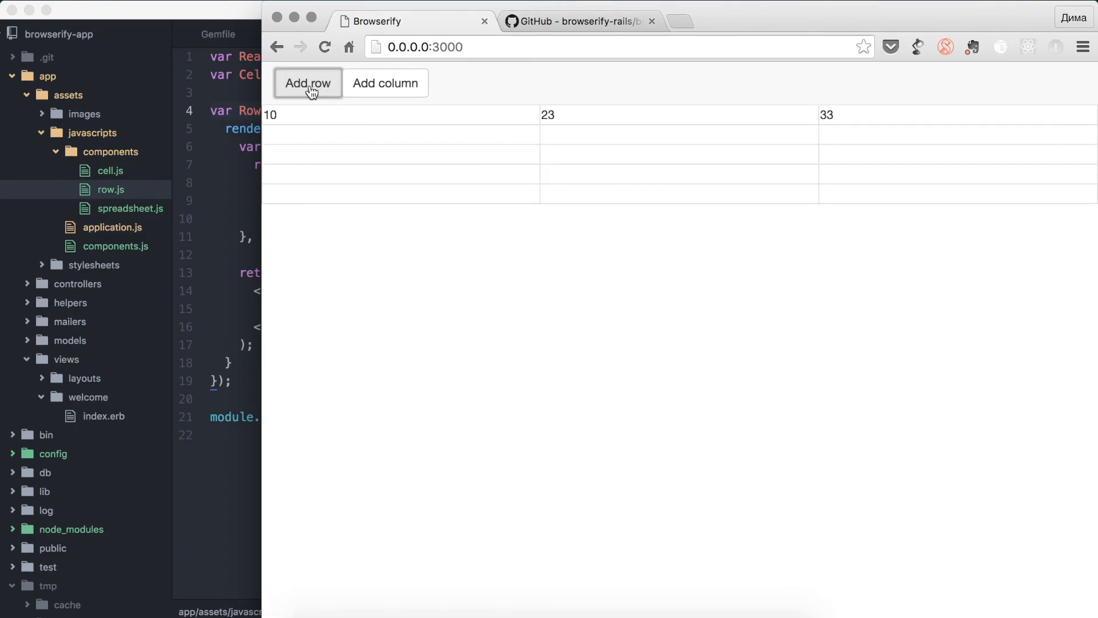
{"action": "left_click", "coordinate": [384, 82]}
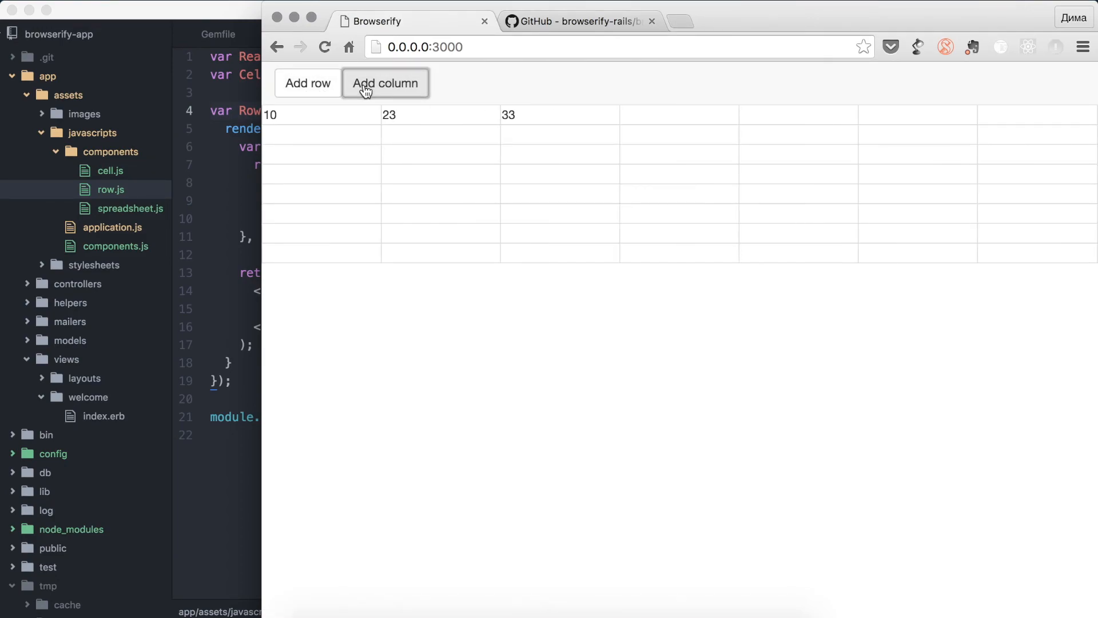